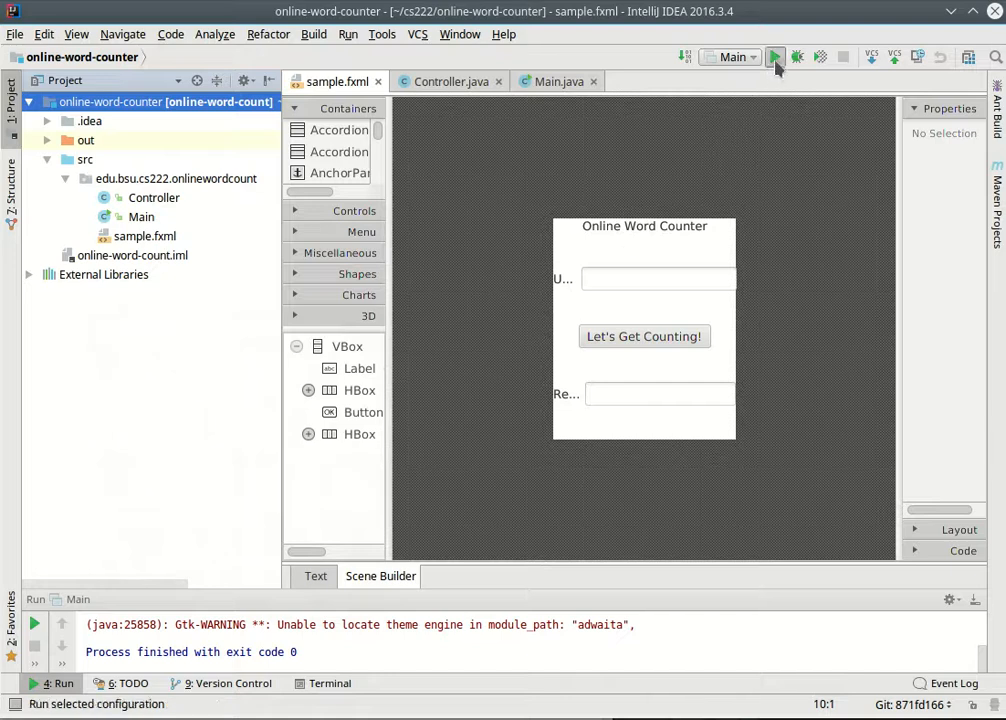
{"action": "left_click", "coordinate": [776, 56]}
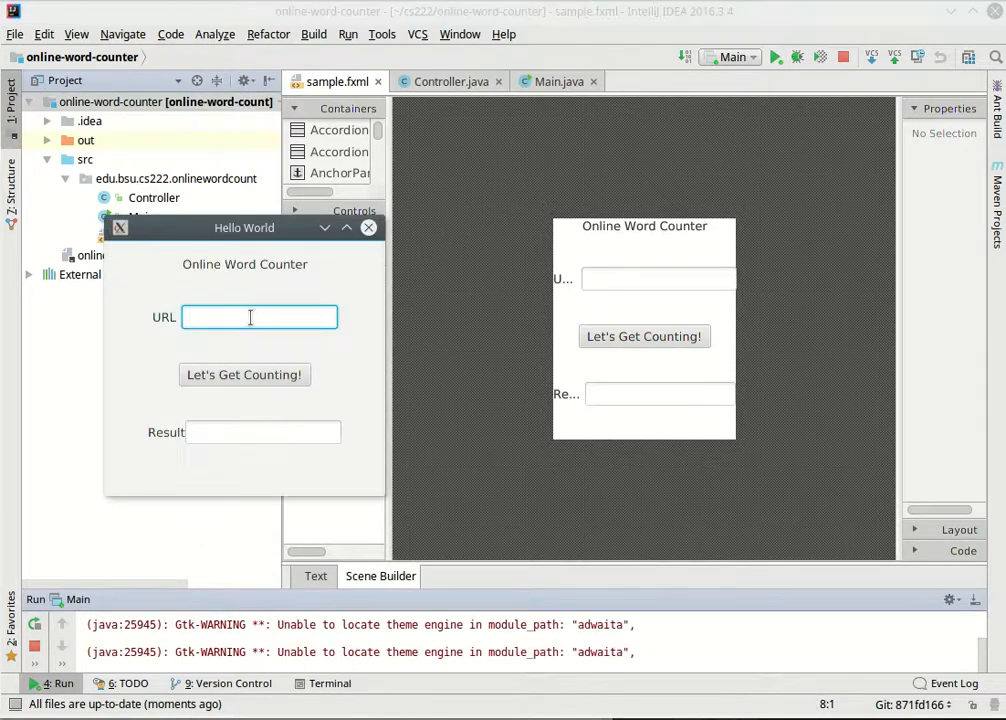
{"action": "type", "text": "http://"}
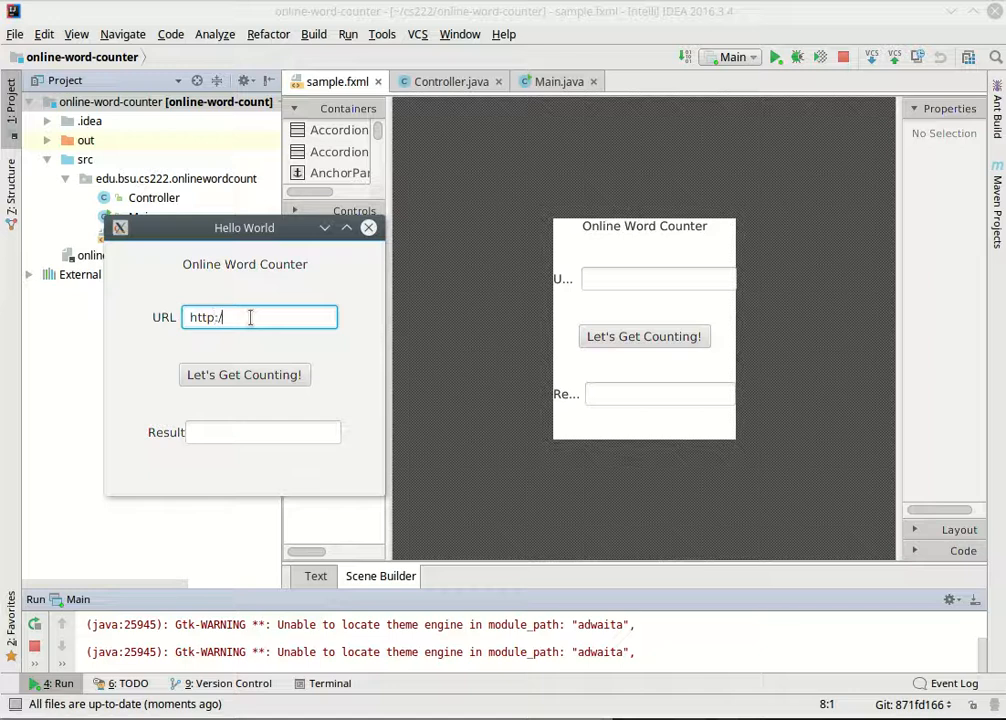
{"action": "type", "text": "www.cs.bsu.edu"}
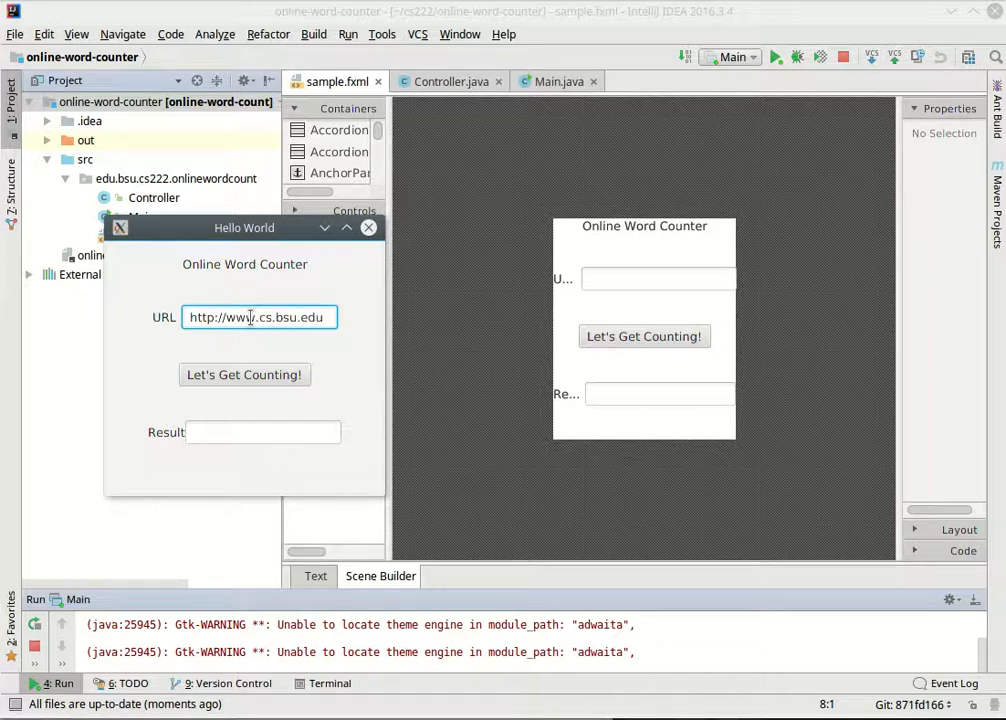
{"action": "left_click", "coordinate": [244, 374]}
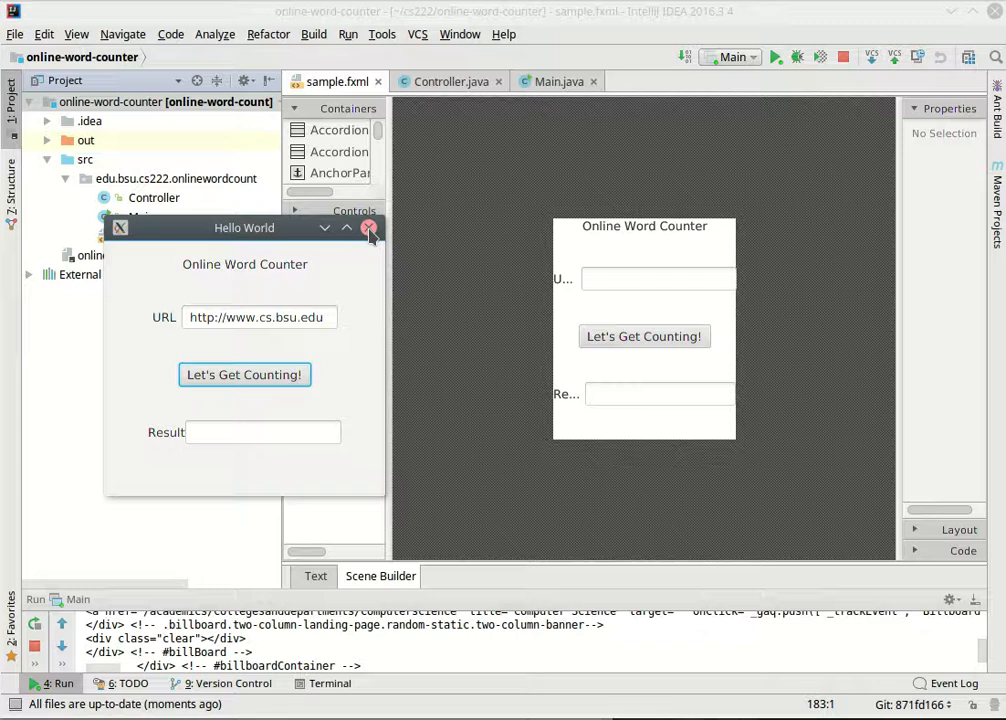
{"action": "left_click", "coordinate": [369, 228]}
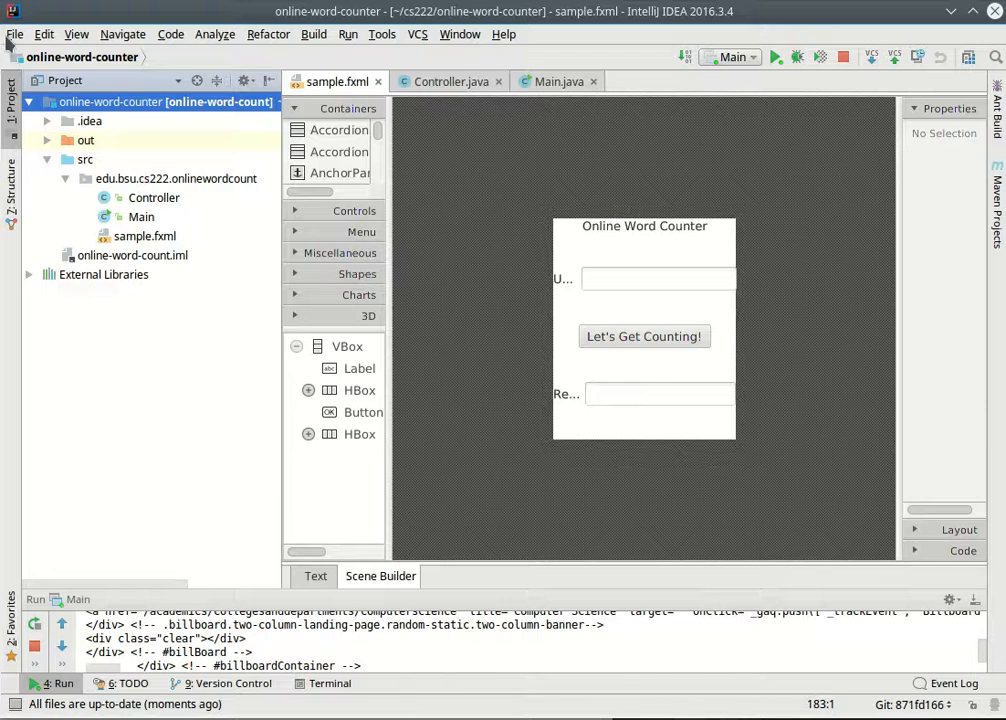
- Start a new plain Java project from File > New > Project, skipping templates
{"action": "left_click", "coordinate": [14, 33]}
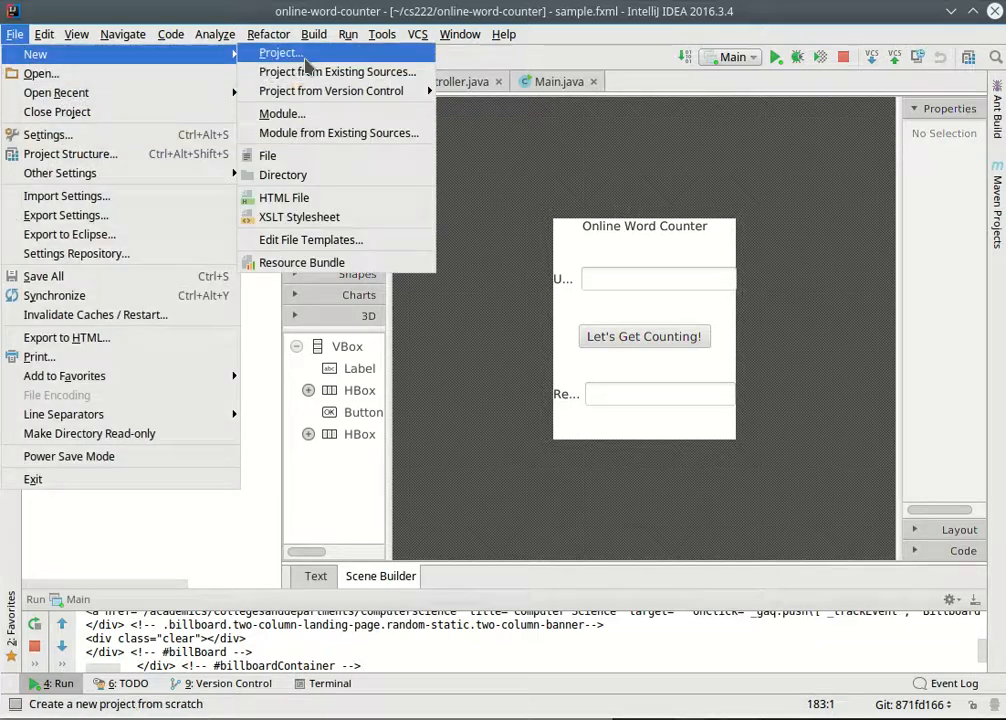
{"action": "left_click", "coordinate": [280, 52]}
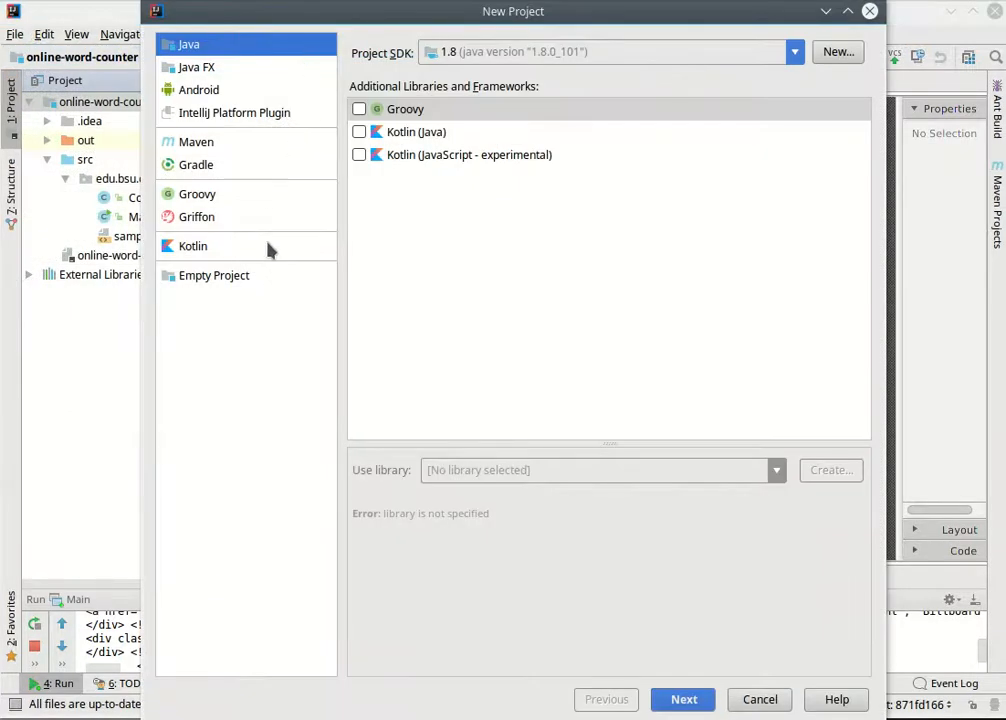
{"action": "left_click", "coordinate": [196, 67]}
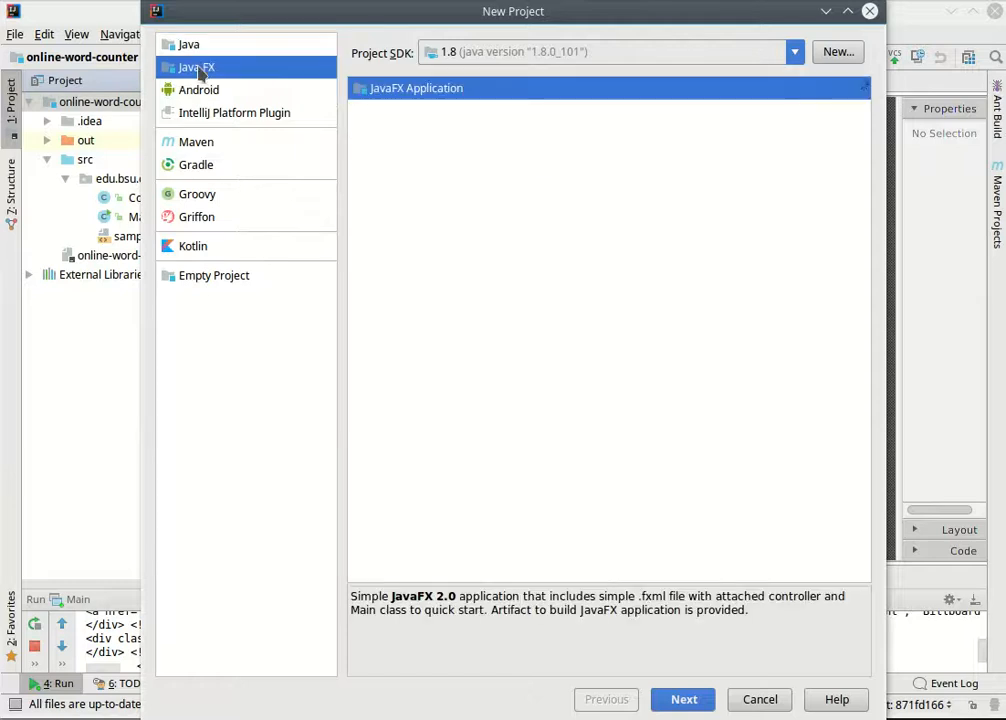
{"action": "left_click", "coordinate": [205, 45]}
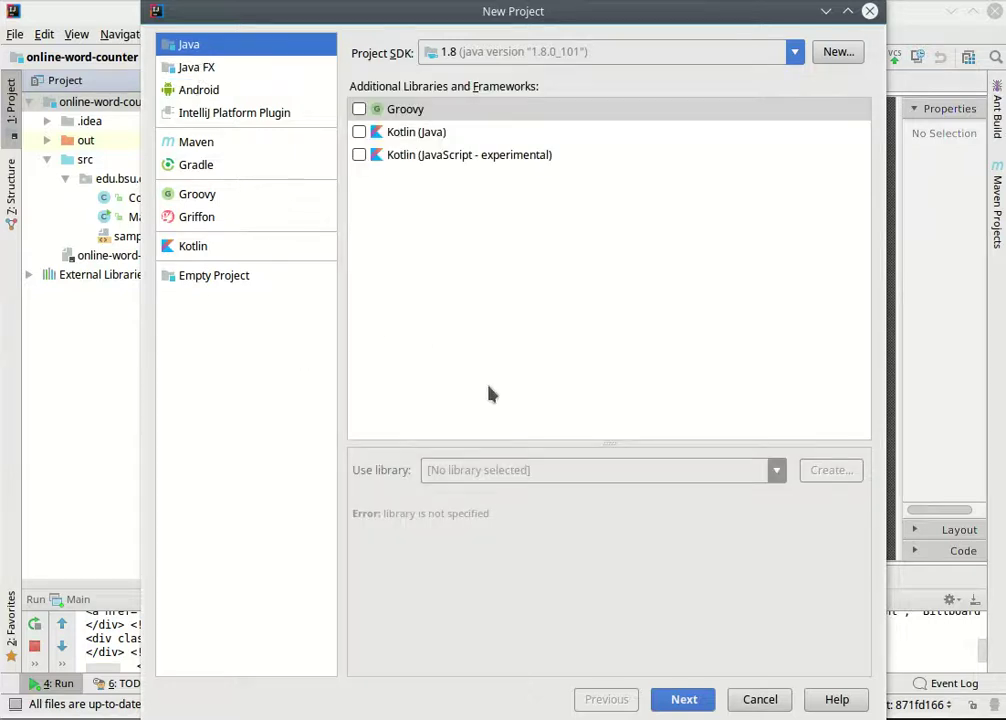
{"action": "left_click", "coordinate": [684, 699]}
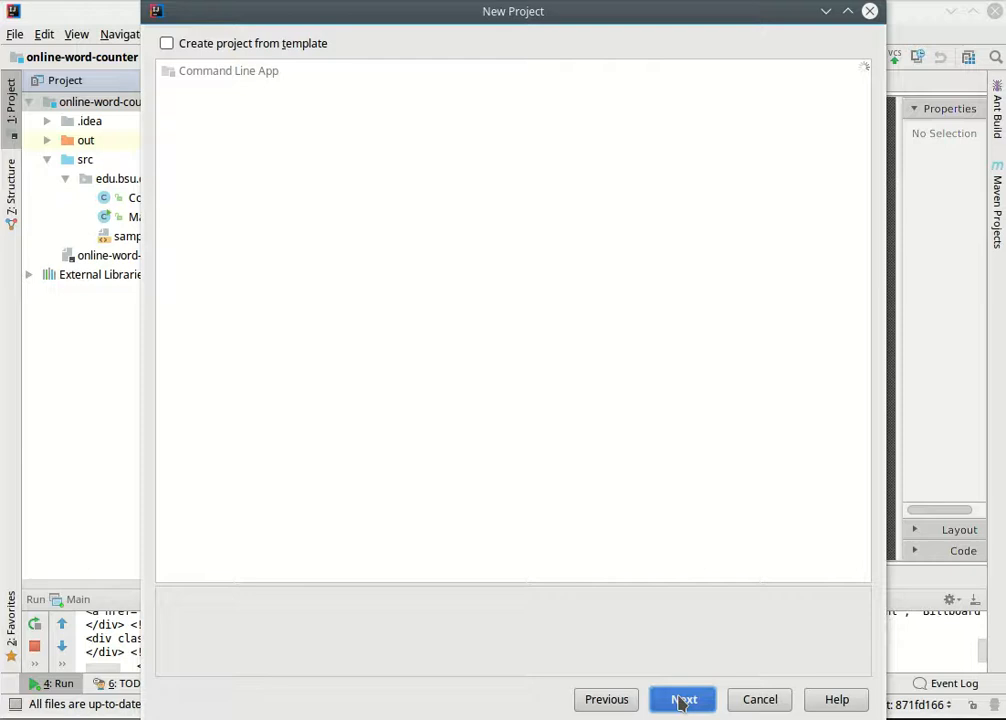
{"action": "left_click", "coordinate": [681, 699]}
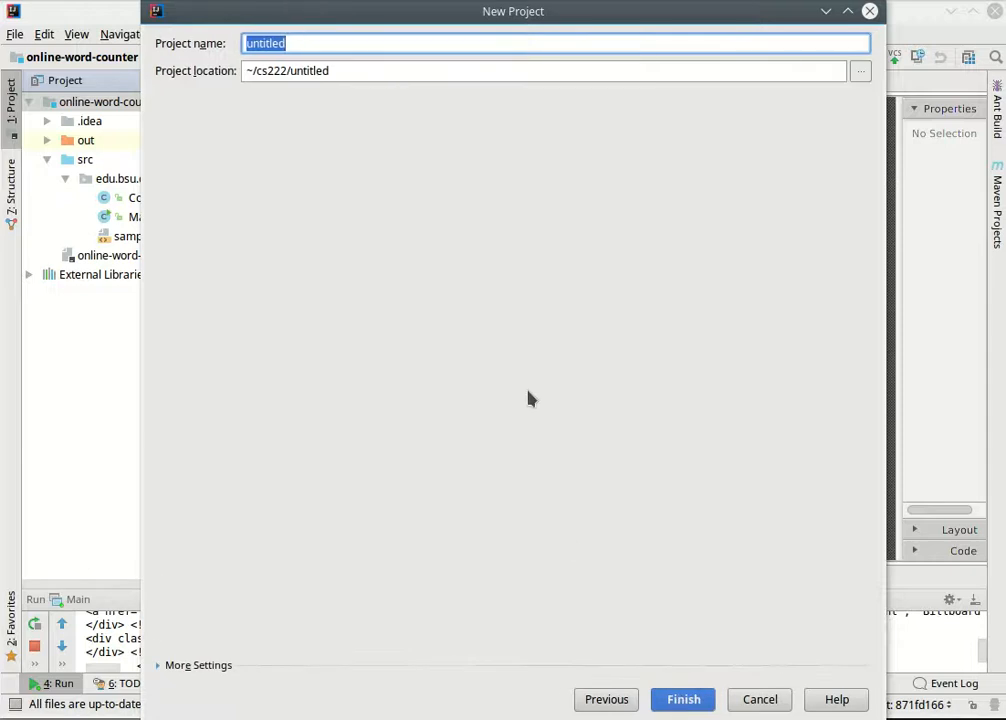
- Name the project alternate-word-counter, finish, and open it in this window
{"action": "type", "text": "alternate-w"}
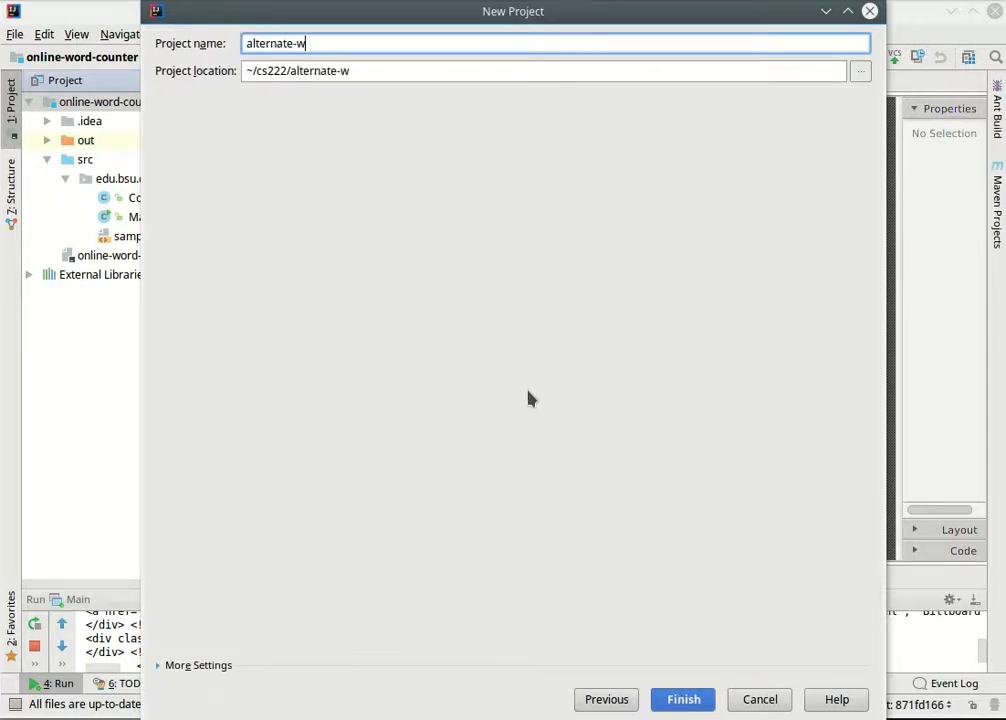
{"action": "type", "text": "ord-counter"}
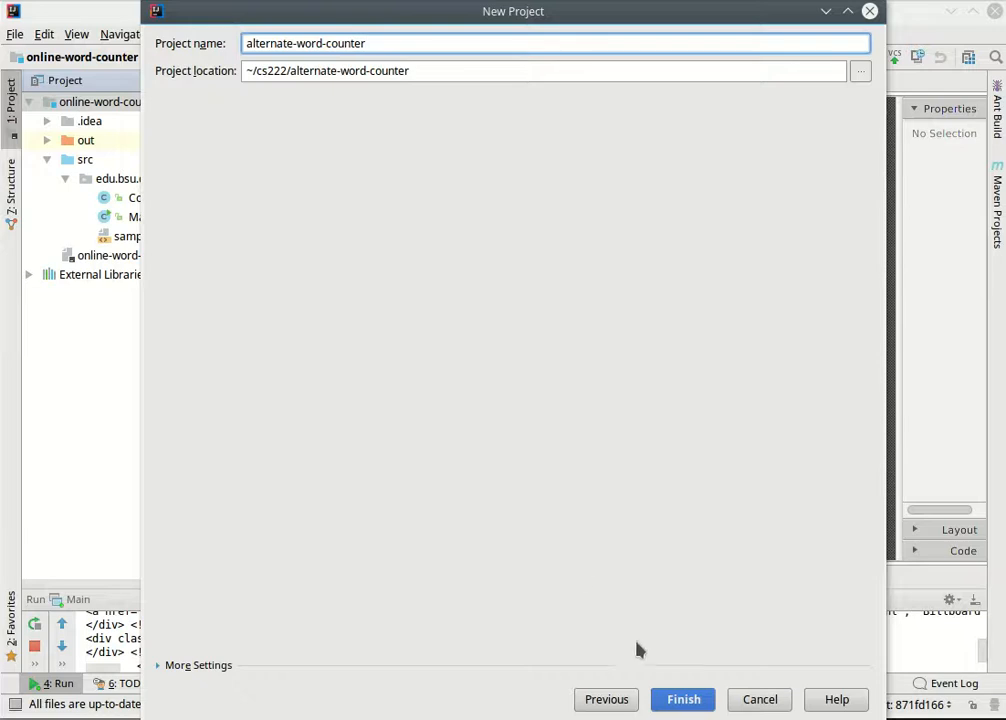
{"action": "left_click", "coordinate": [682, 699]}
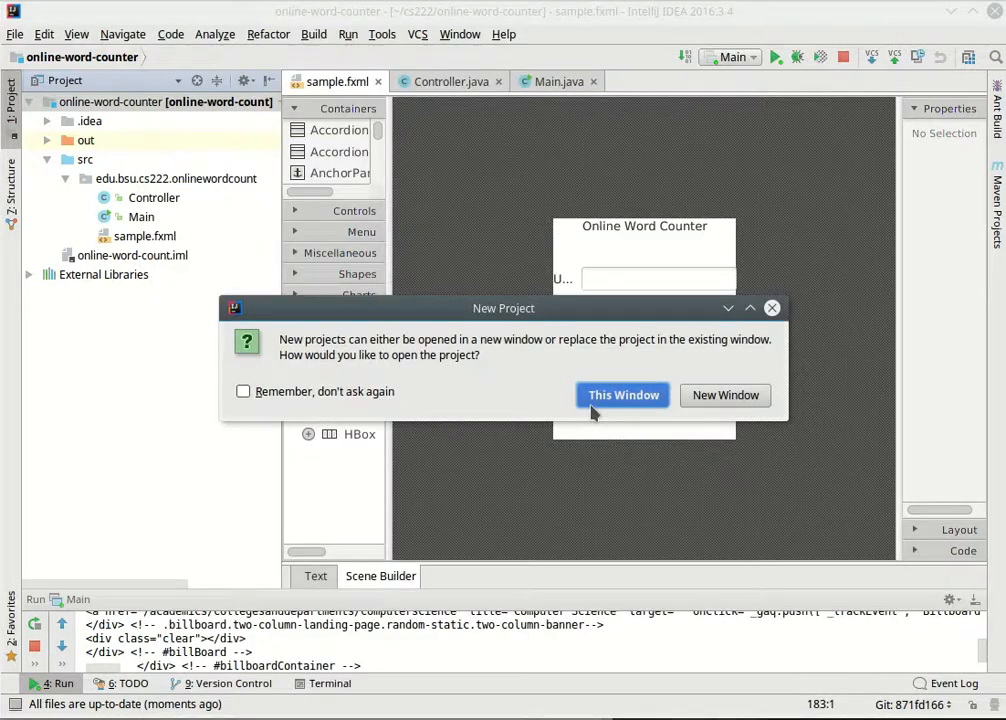
{"action": "left_click", "coordinate": [623, 395]}
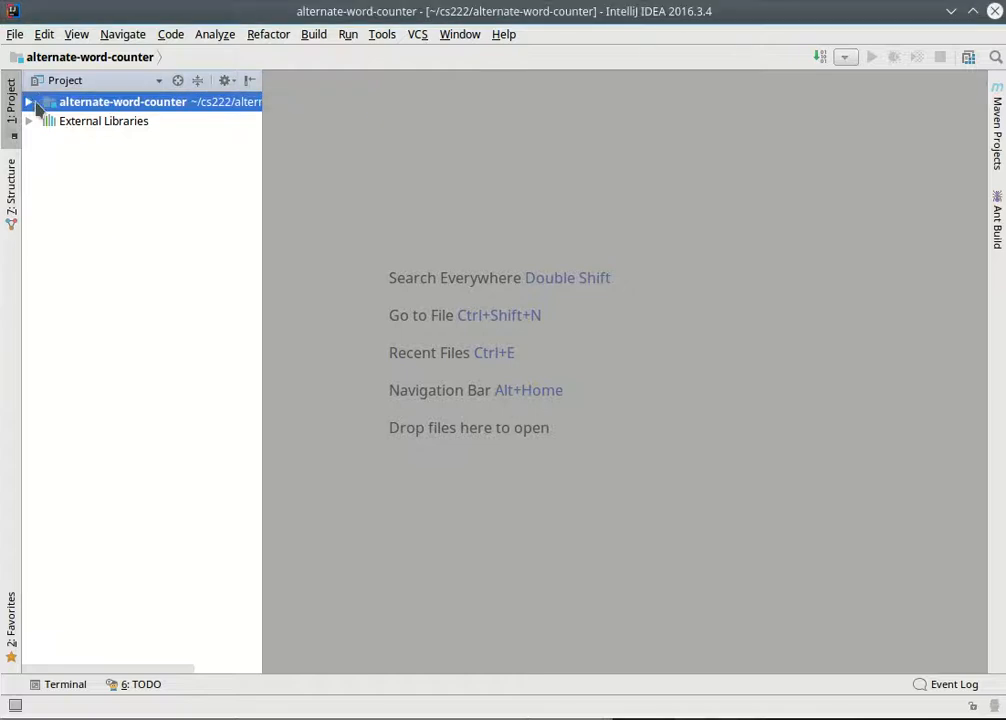
- Create package edu.bsu.cs222 under src with an empty Main class inside it
{"action": "left_click", "coordinate": [40, 102]}
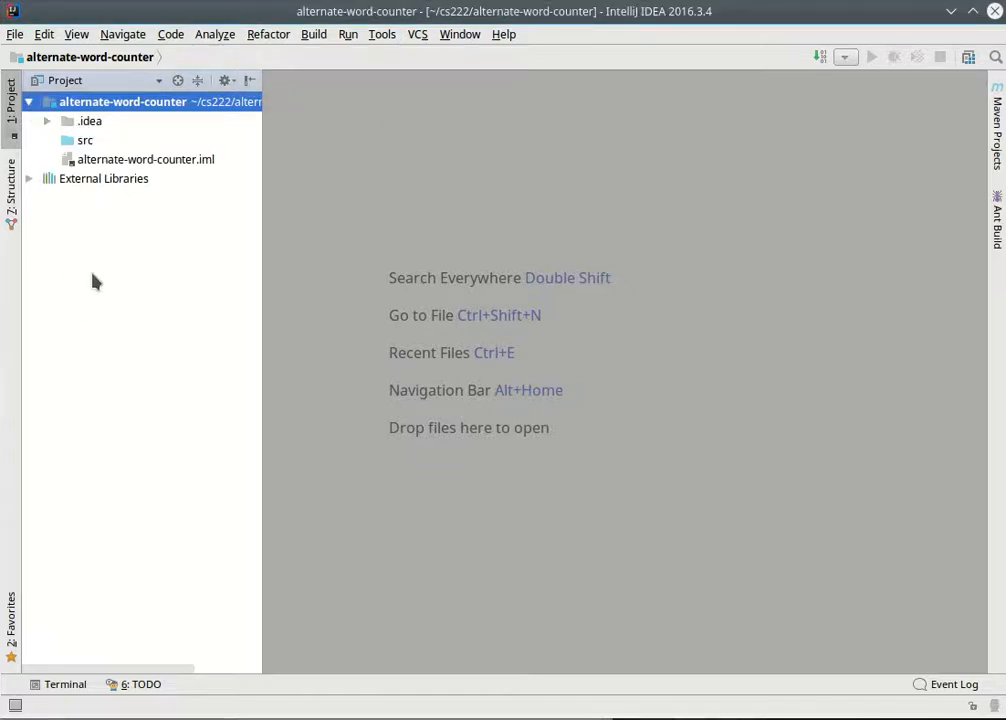
{"action": "mouse_move", "coordinate": [100, 158]}
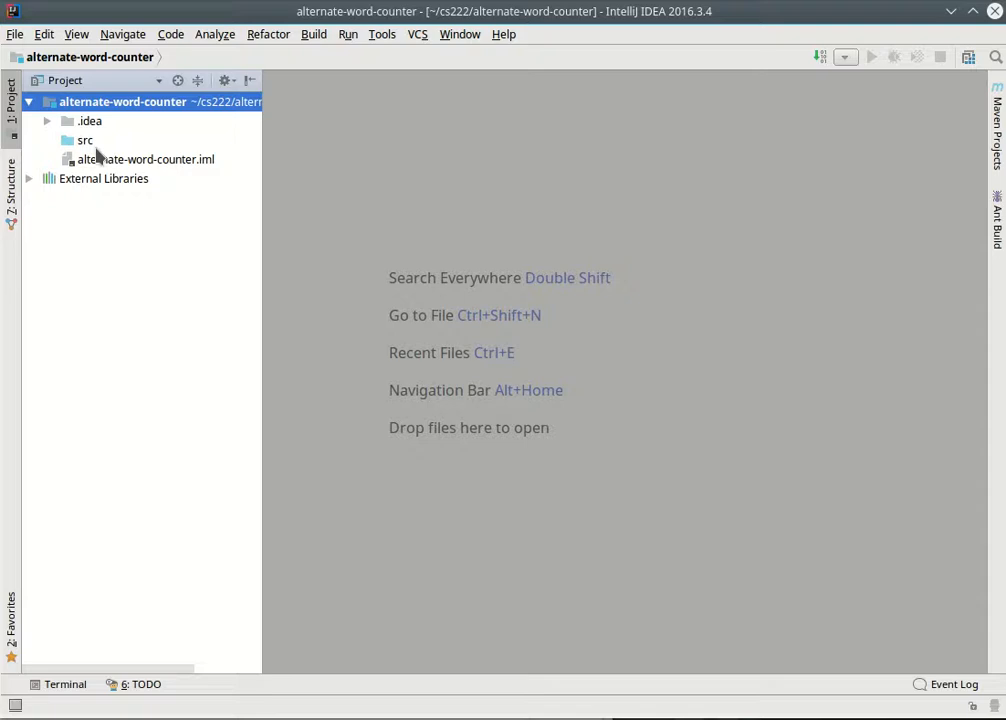
{"action": "right_click", "coordinate": [84, 140]}
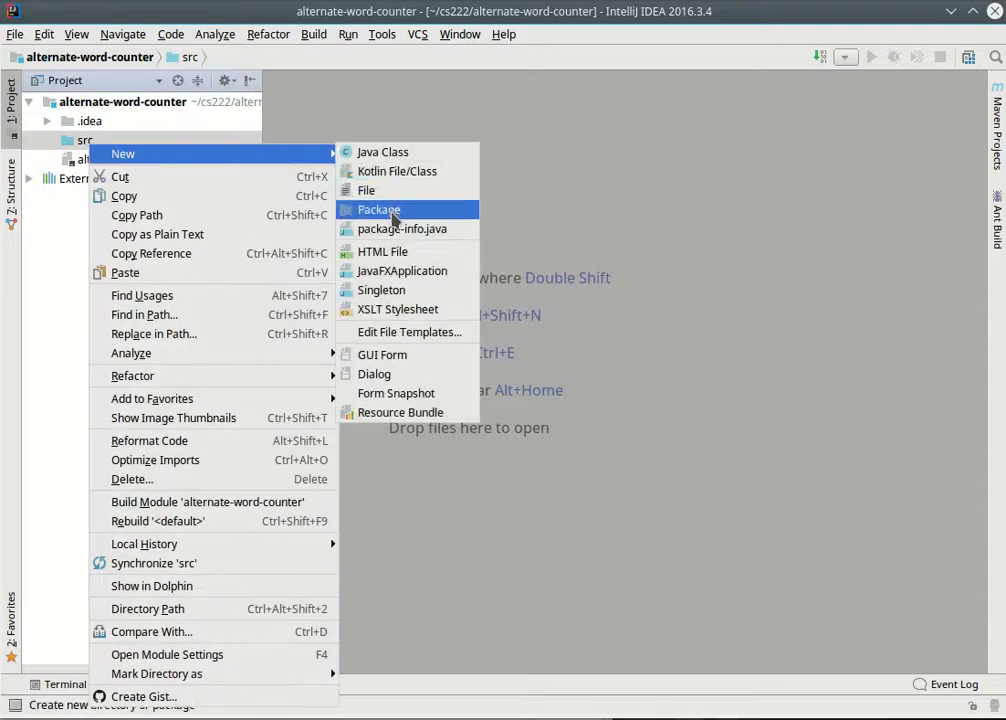
{"action": "left_click", "coordinate": [378, 209]}
{"action": "type", "text": "Ma"}
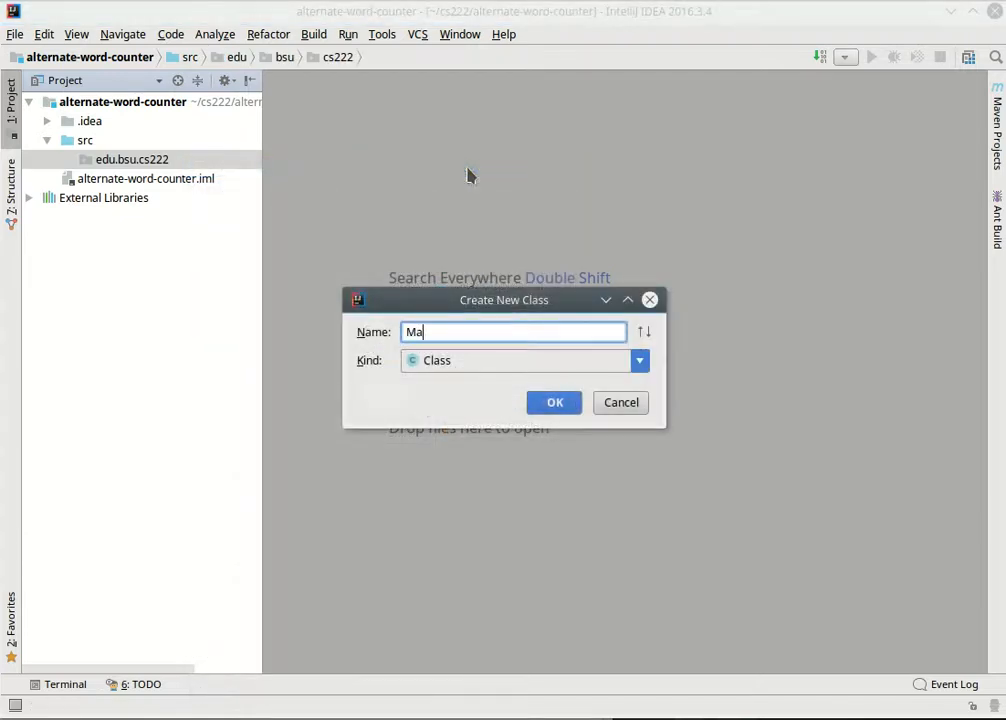
{"action": "left_click", "coordinate": [554, 402]}
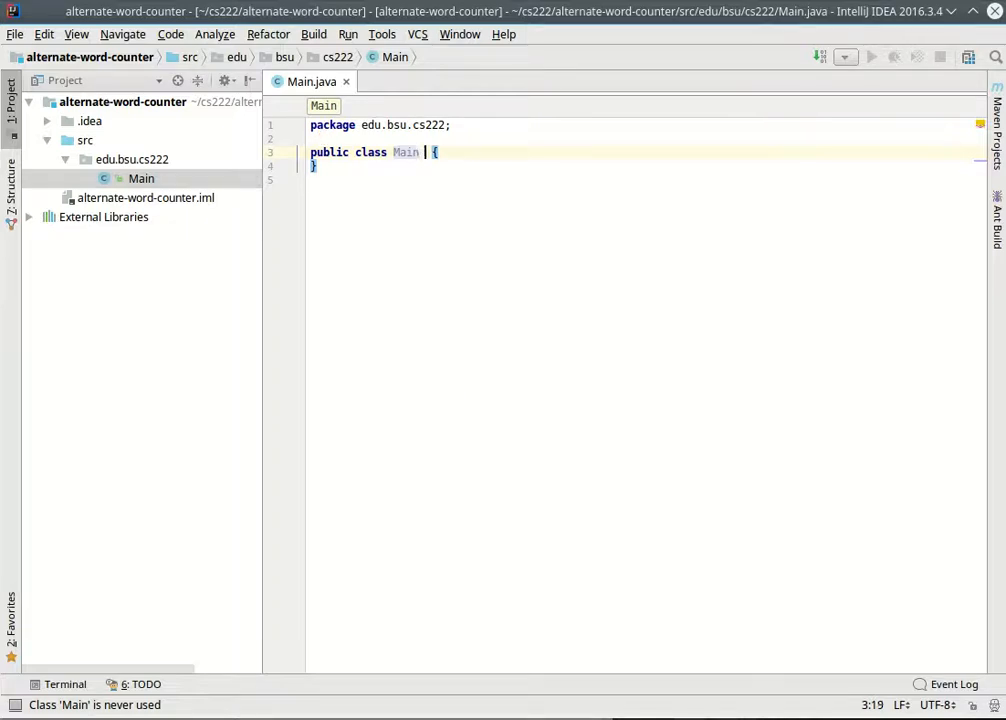
- Make Main extend javafx Application and generate an empty start(Stage) override
{"action": "type", "text": "extends Application"}
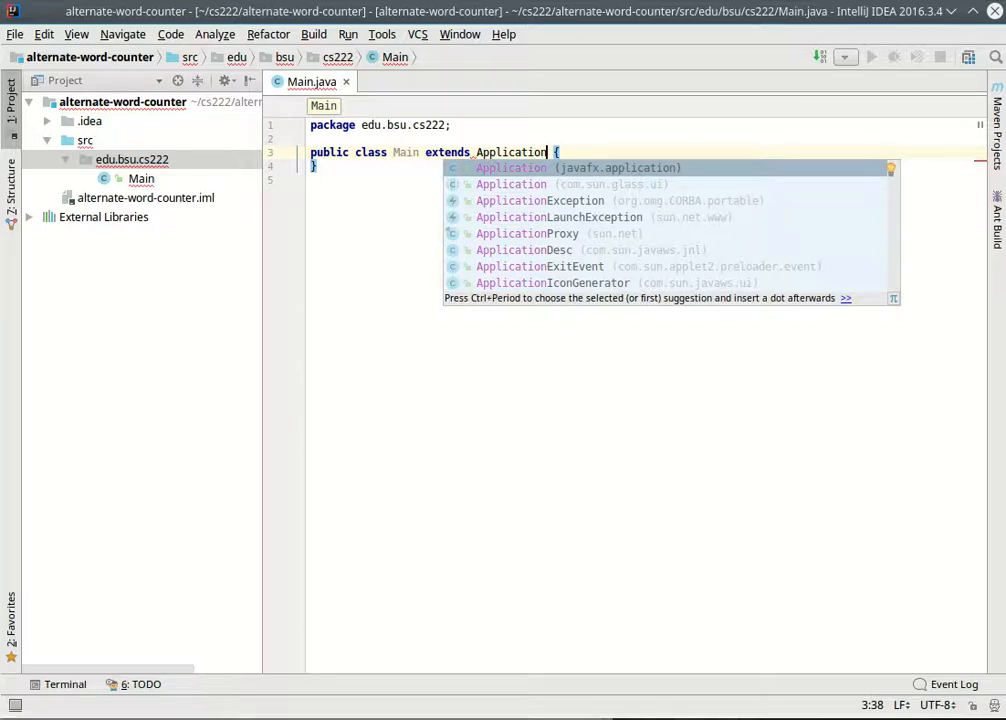
{"action": "left_click", "coordinate": [511, 167]}
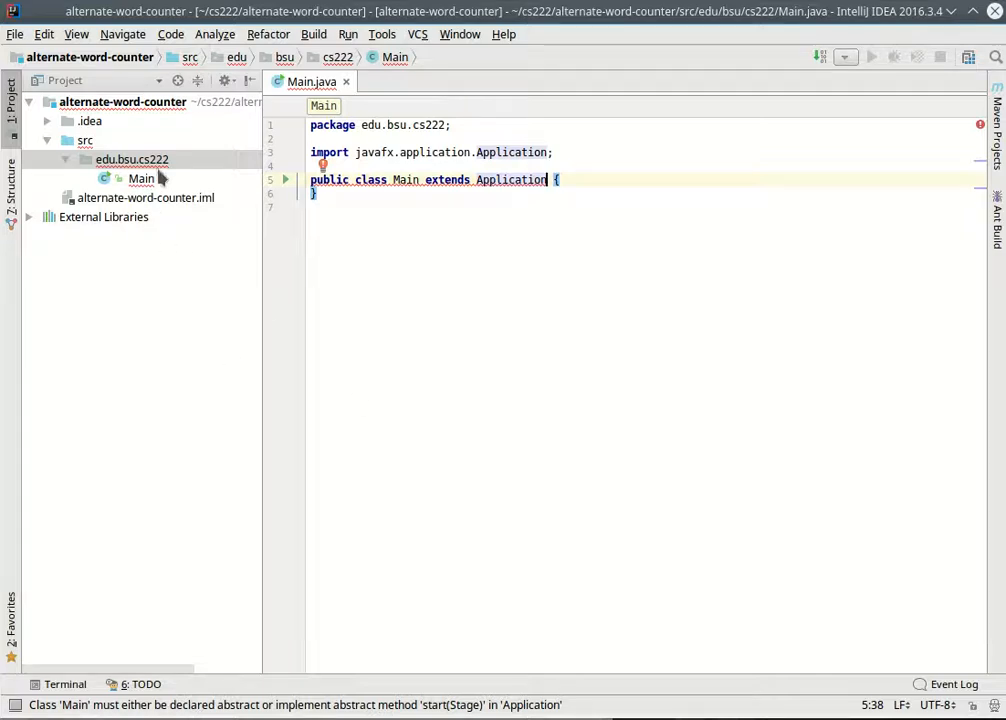
{"action": "mouse_move", "coordinate": [550, 338]}
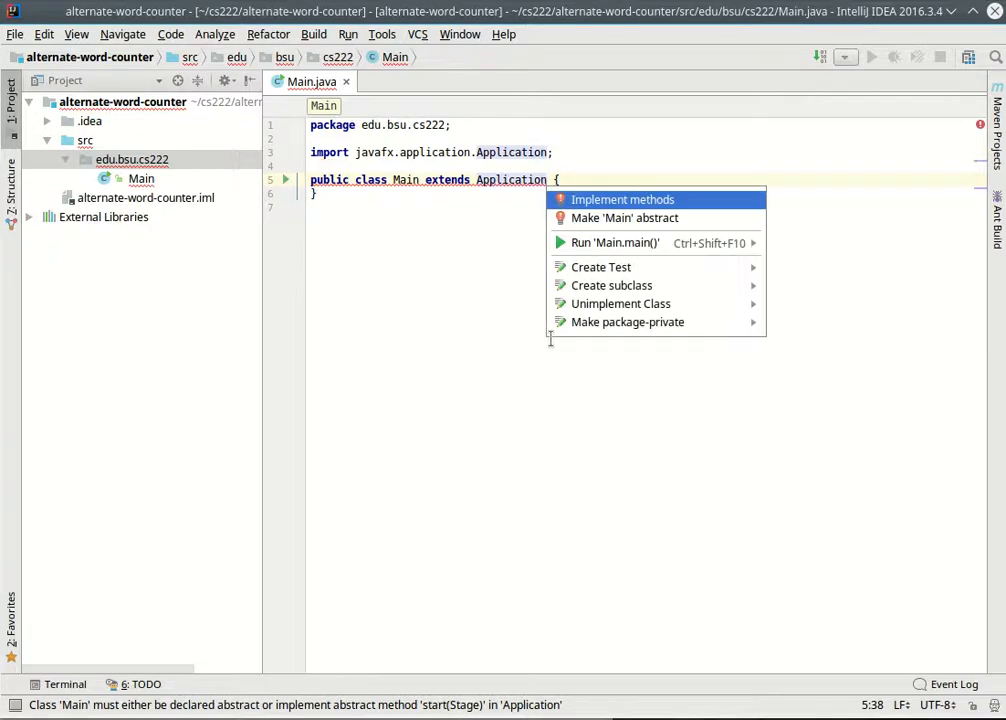
{"action": "left_click", "coordinate": [623, 199]}
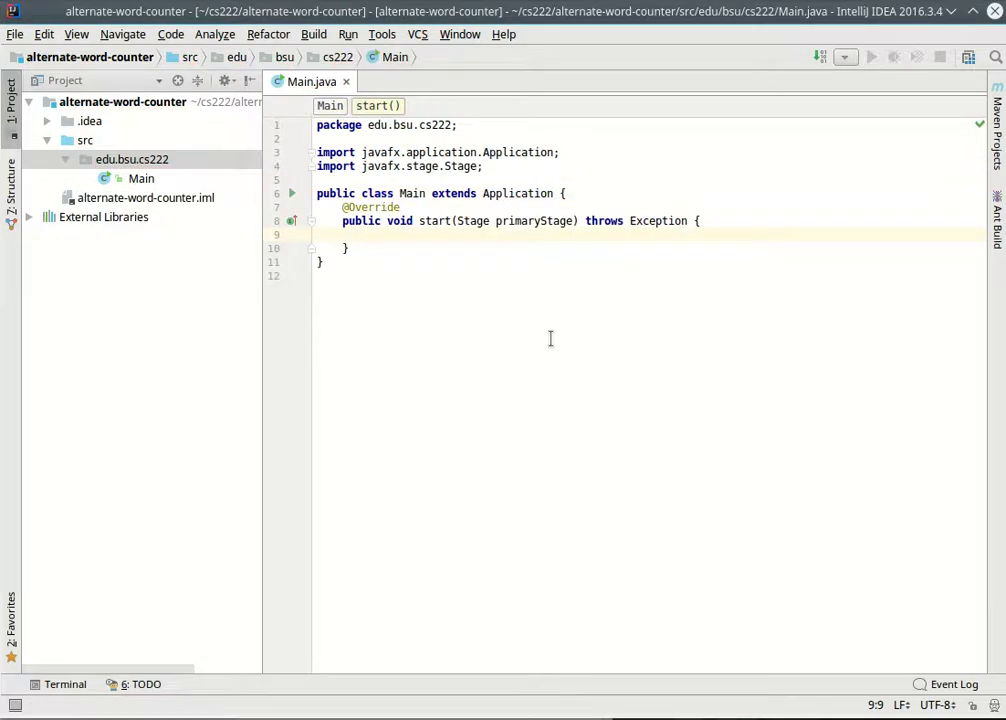
- In start(), build a Scene with a "Foo" Label, set it on primaryStage and show it
{"action": "type", "text": "pr"}
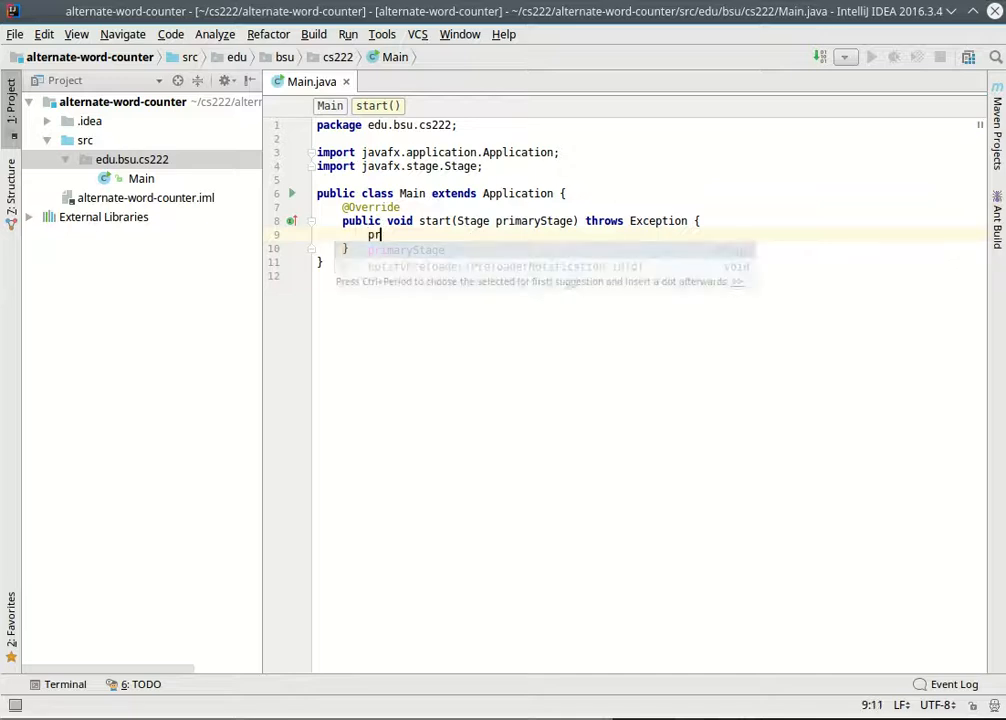
{"action": "type", "text": "imaryStage.setScene();"}
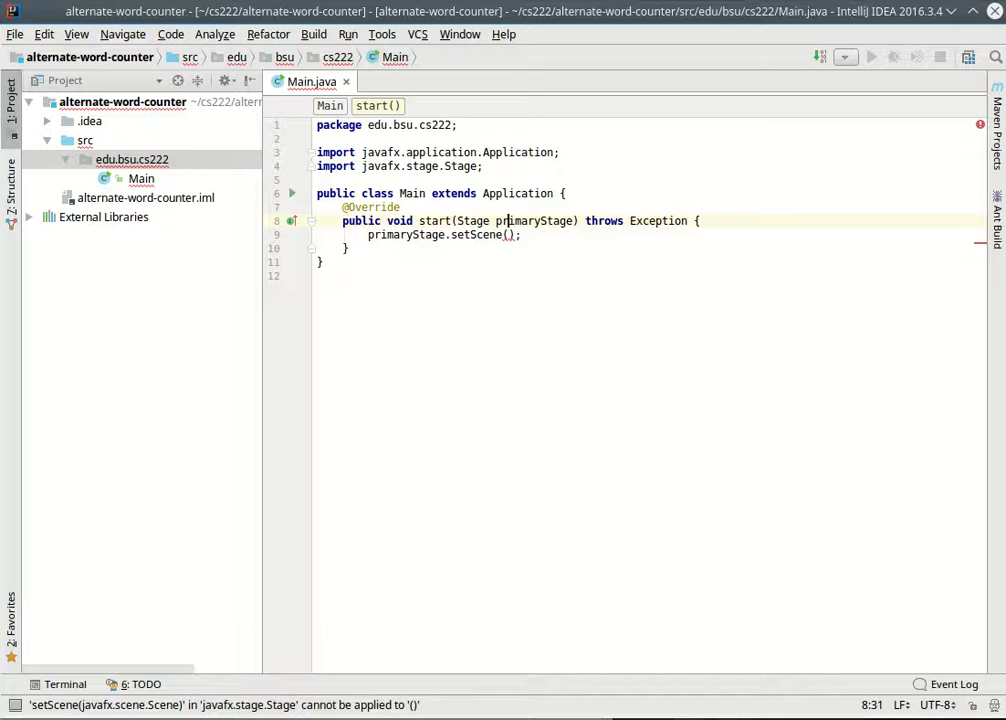
{"action": "type", "text": "Scene scene = new Scene("}
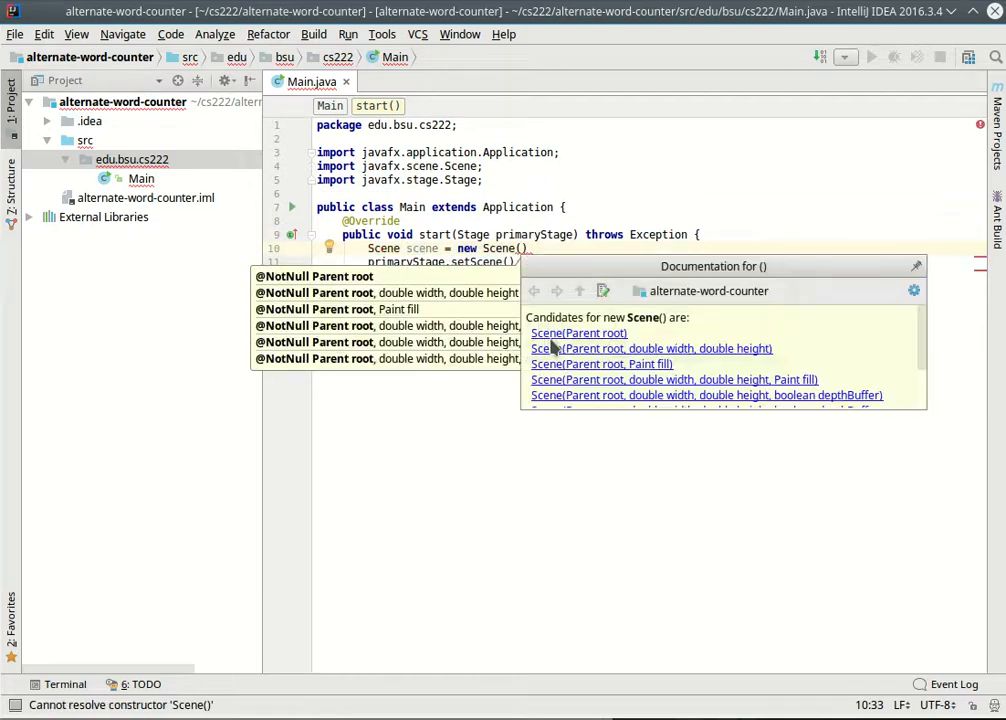
{"action": "mouse_move", "coordinate": [613, 340]}
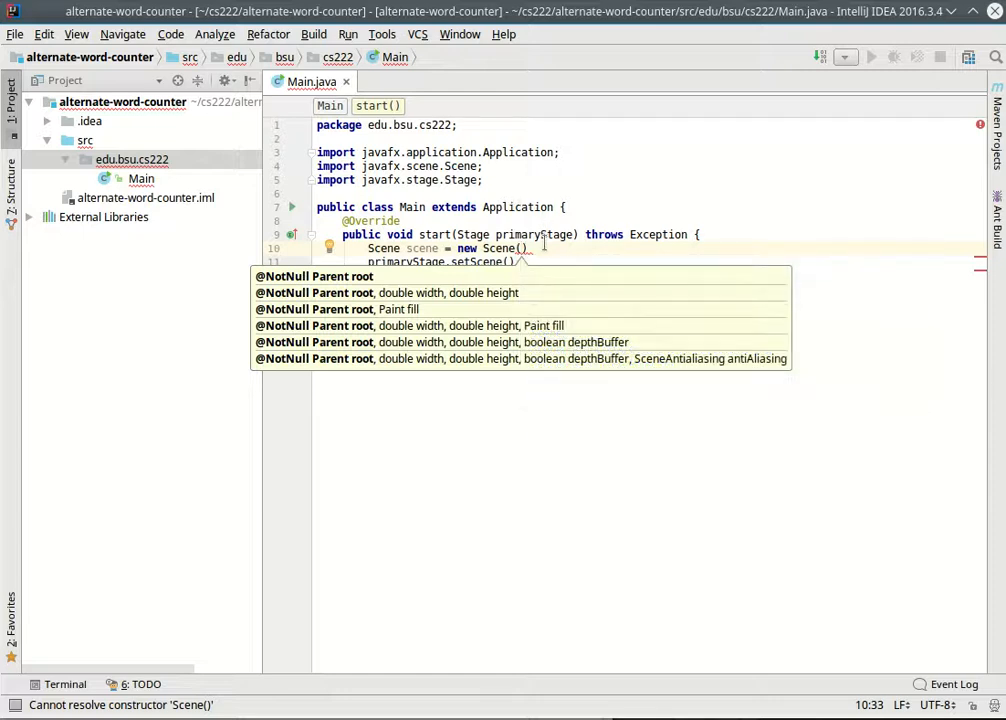
{"action": "key", "text": "Escape"}
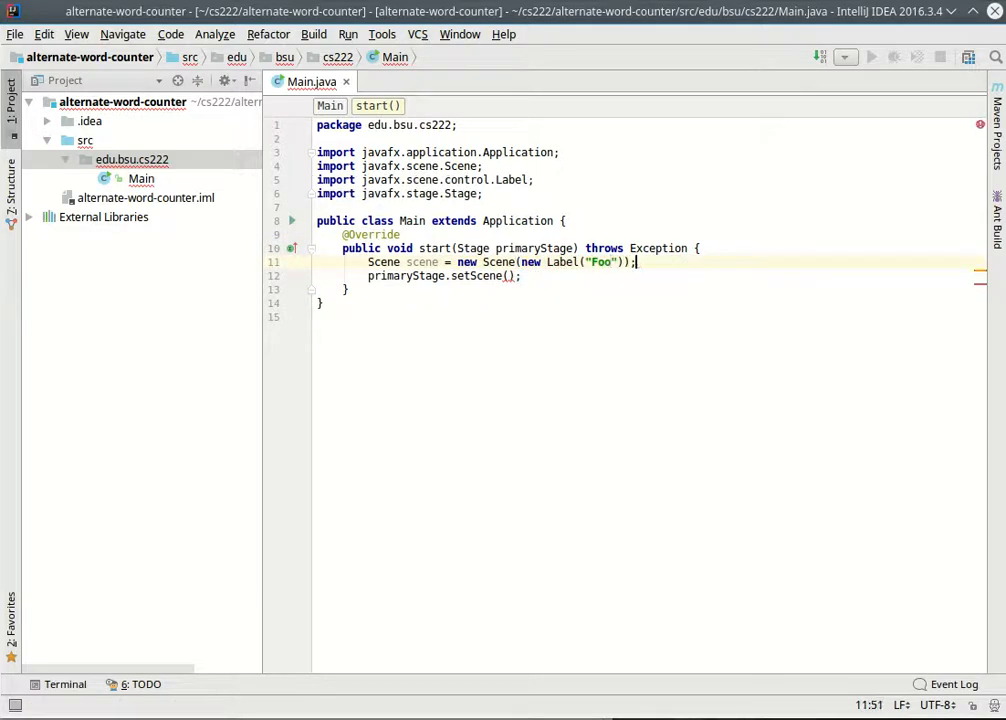
{"action": "type", "text": "scene"}
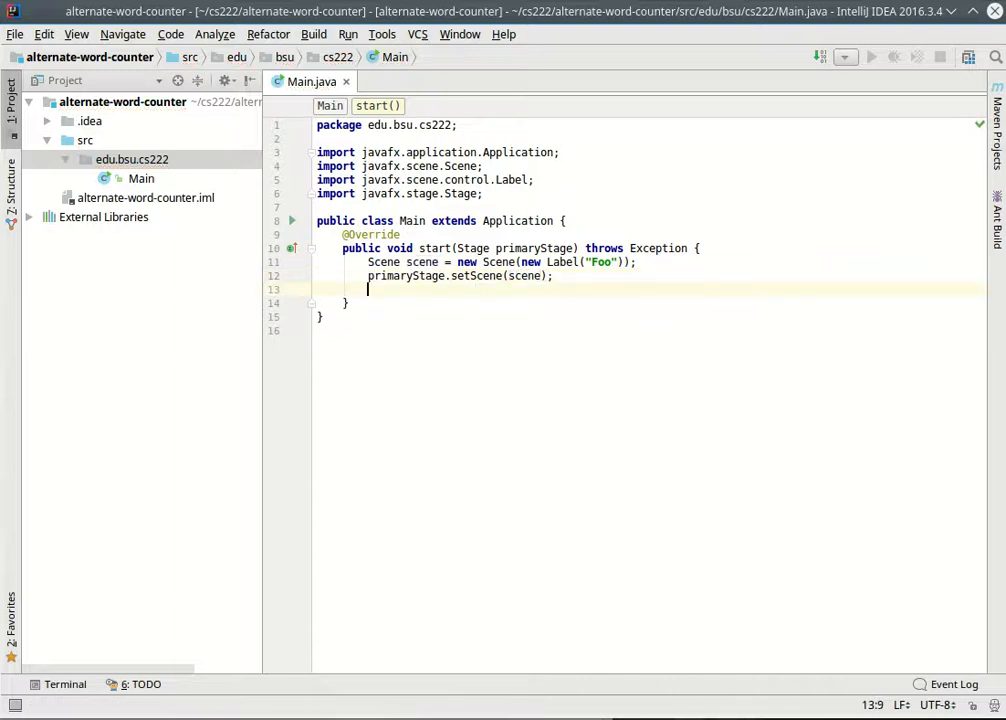
{"action": "type", "text": "primaryStage.show();"}
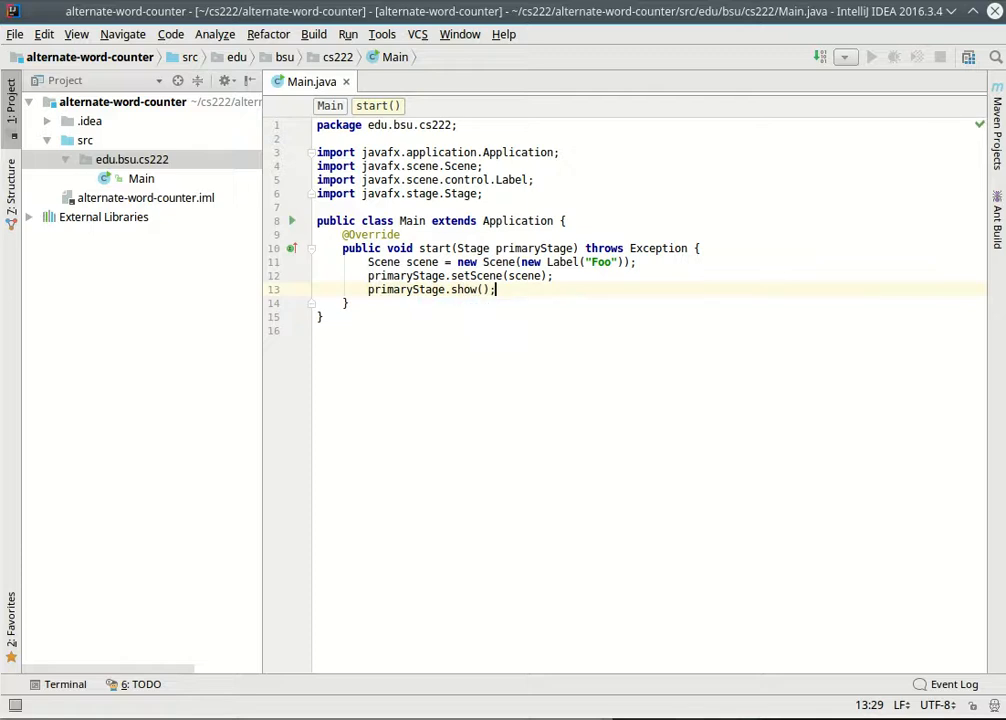
{"action": "mouse_move", "coordinate": [141, 178]}
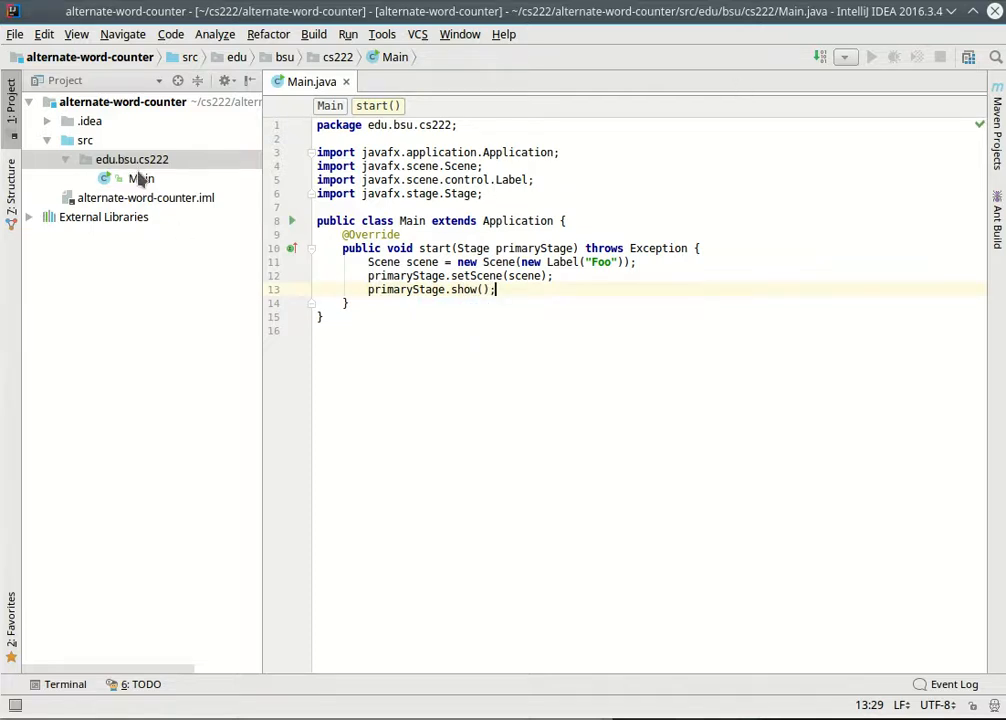
- Run Main.main() to show the Foo window, then close it
{"action": "right_click", "coordinate": [141, 178]}
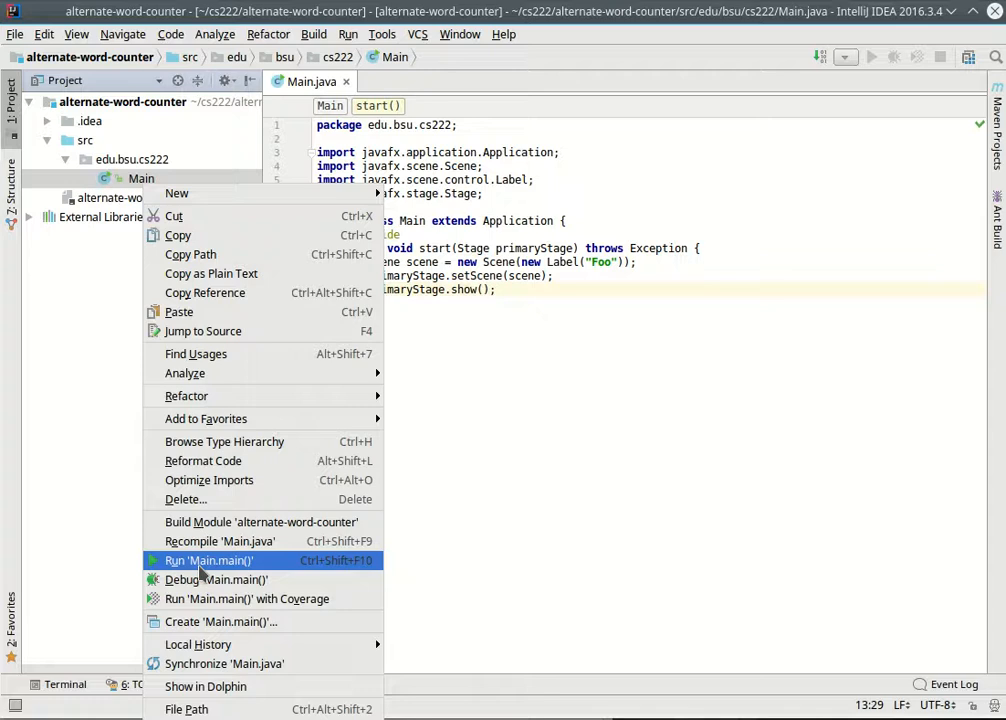
{"action": "left_click", "coordinate": [209, 560]}
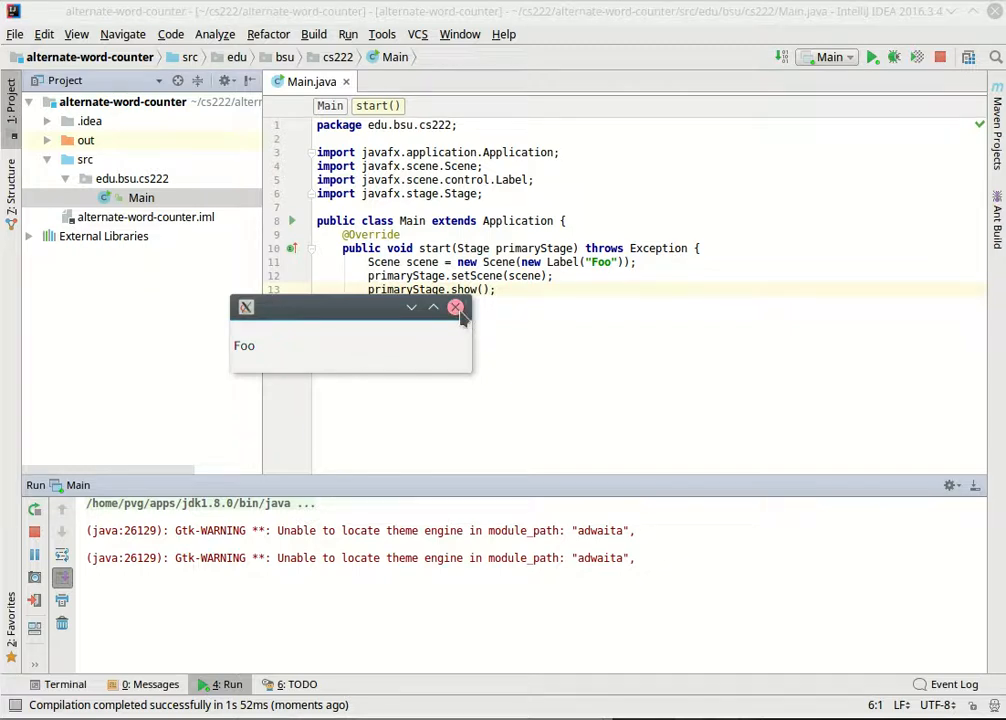
{"action": "left_click", "coordinate": [455, 307]}
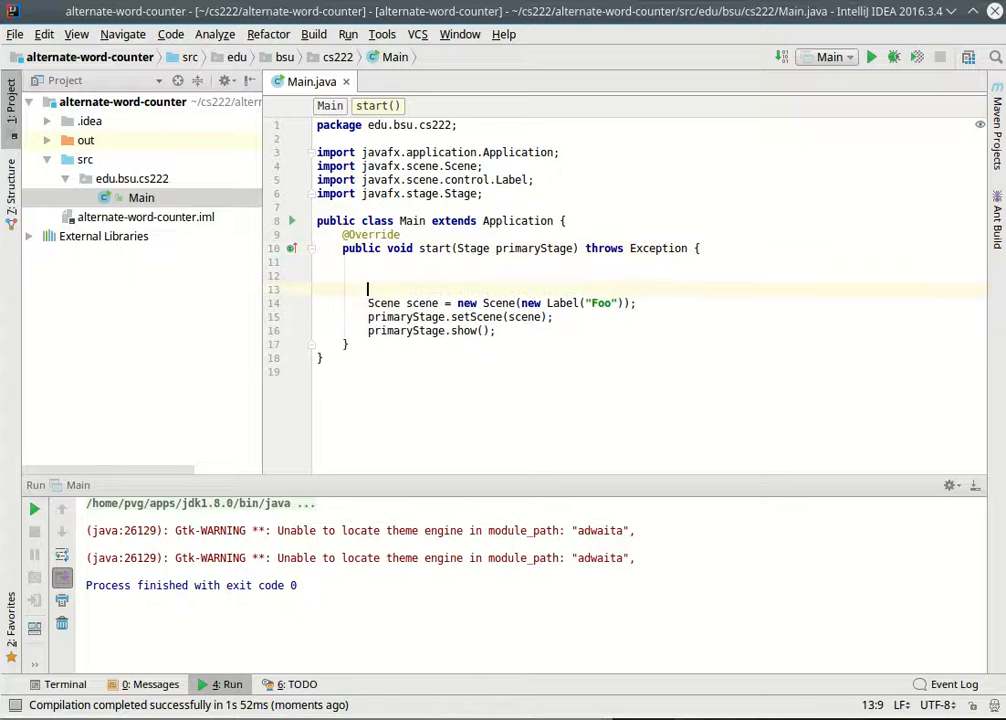
- Declare VBox parent and add a new Label("Online Word Counter") to its children
{"action": "type", "text": "VBox"}
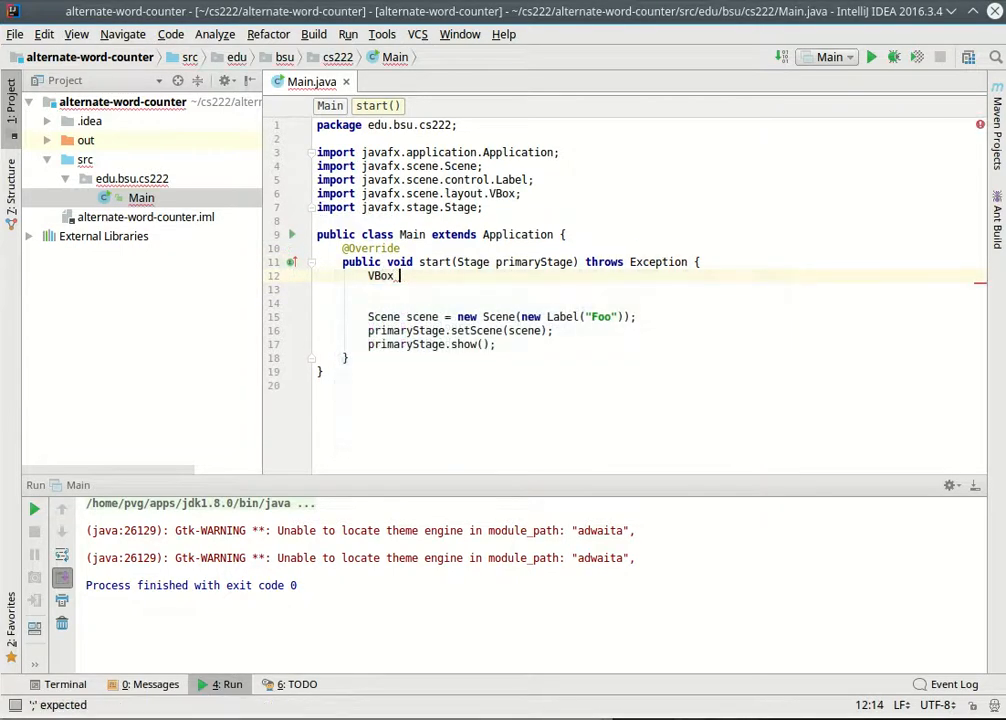
{"action": "type", "text": "_parent = new VBox();"}
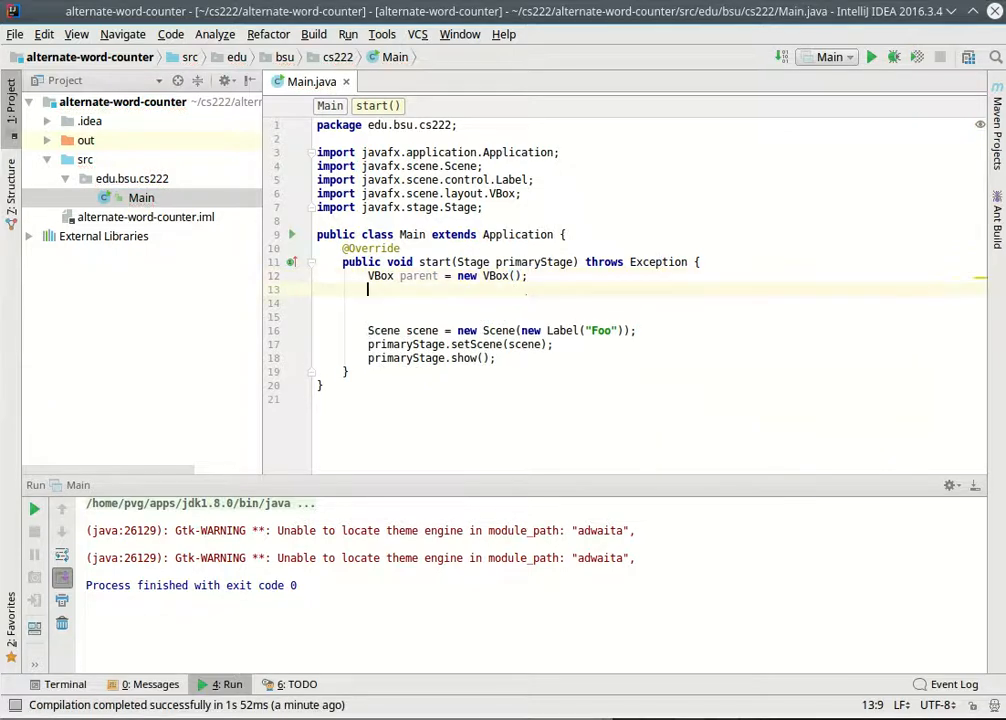
{"action": "type", "text": "parent.get"}
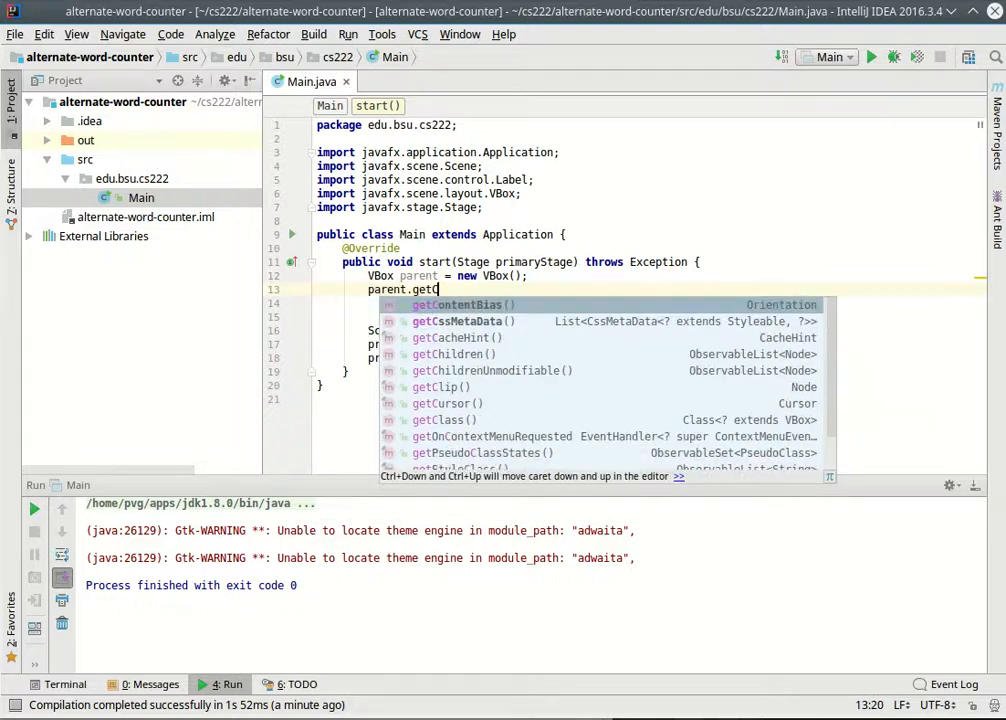
{"action": "type", "text": "Children().add(ne"}
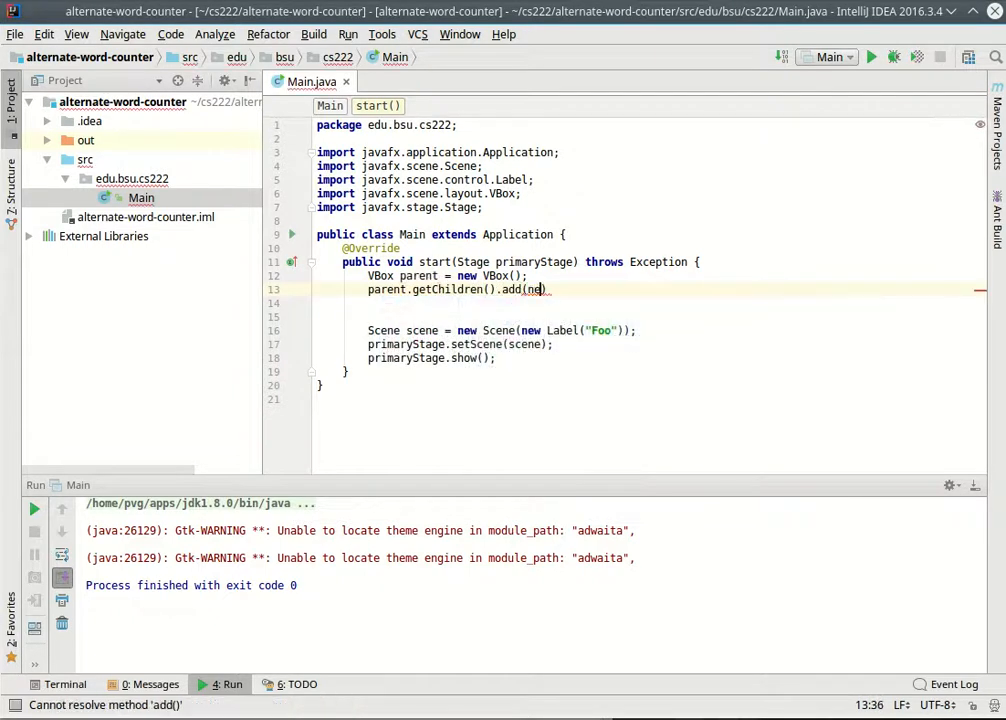
{"action": "type", "text": "new Label(\"On\")"}
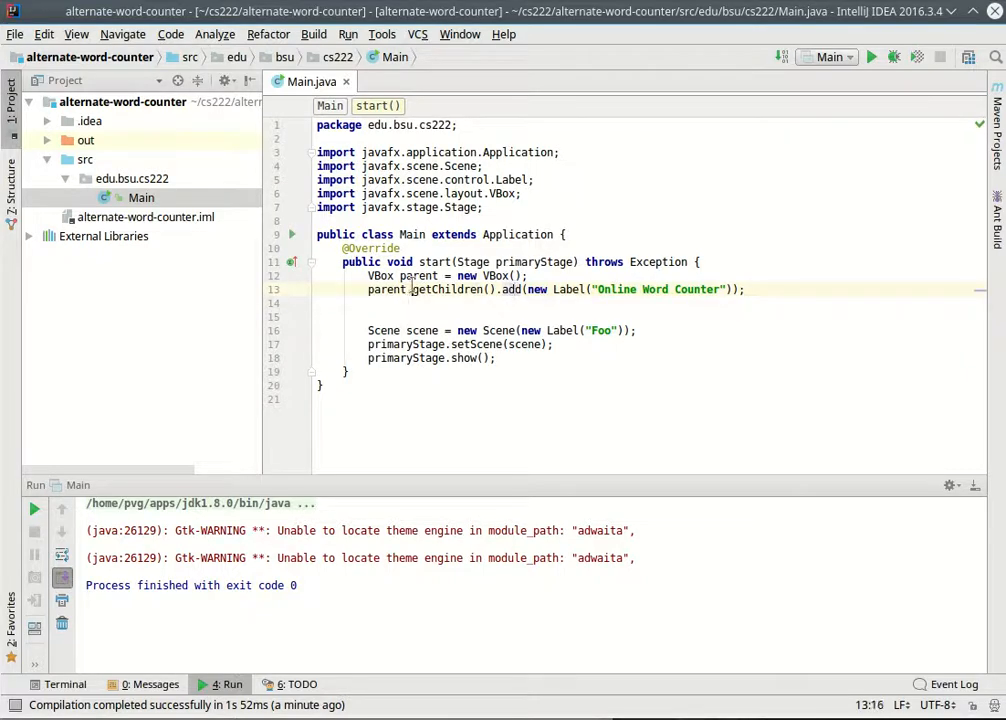
{"action": "double_click", "coordinate": [450, 289]}
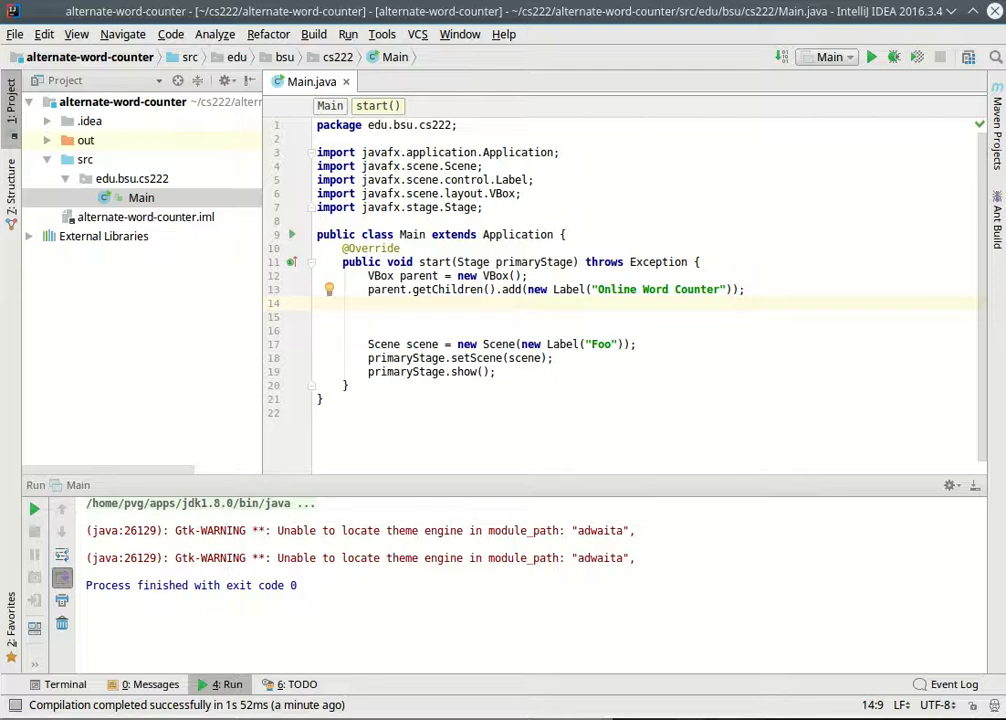
- Declare HBox urlArea holding a new Label("URL:")
{"action": "type", "text": "H"}
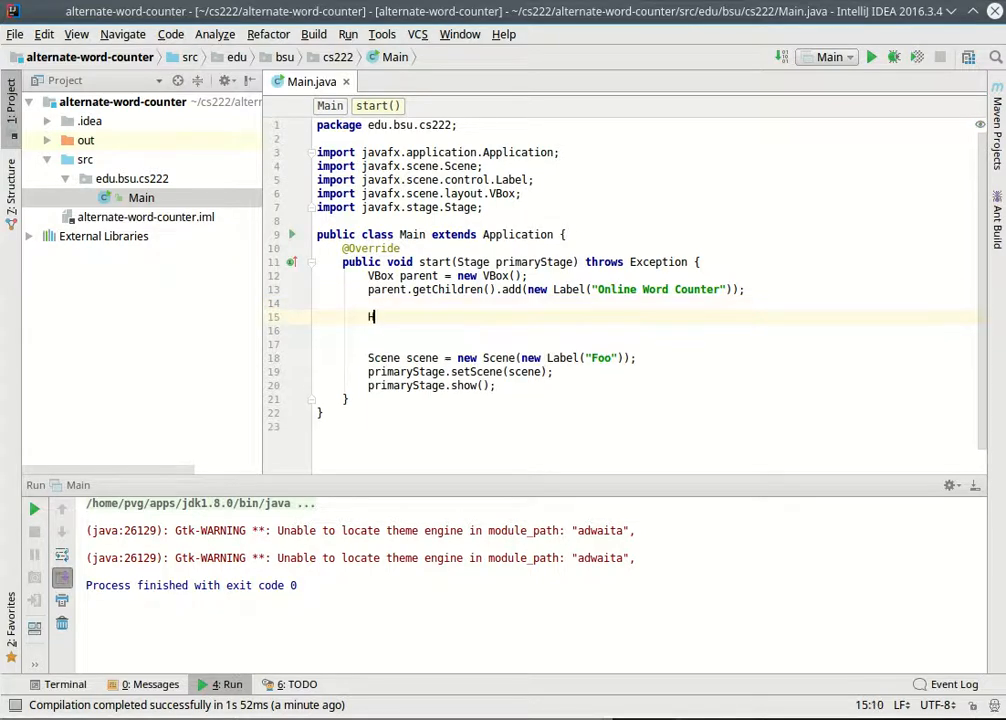
{"action": "type", "text": "Box"}
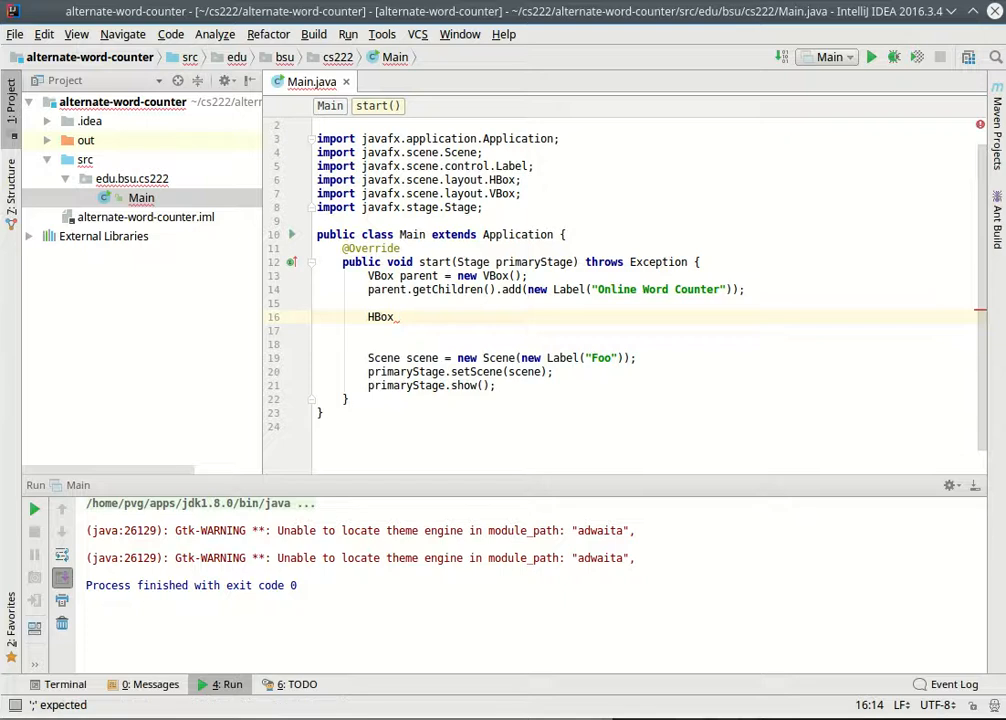
{"action": "type", "text": "urlArea"}
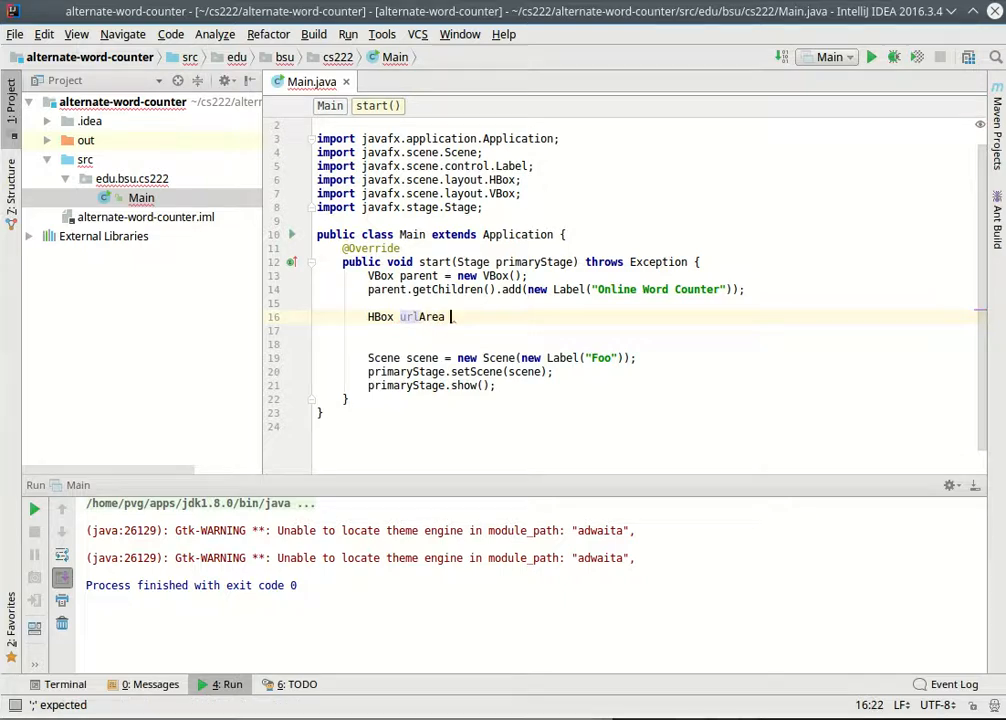
{"action": "type", "text": "= new HBox"}
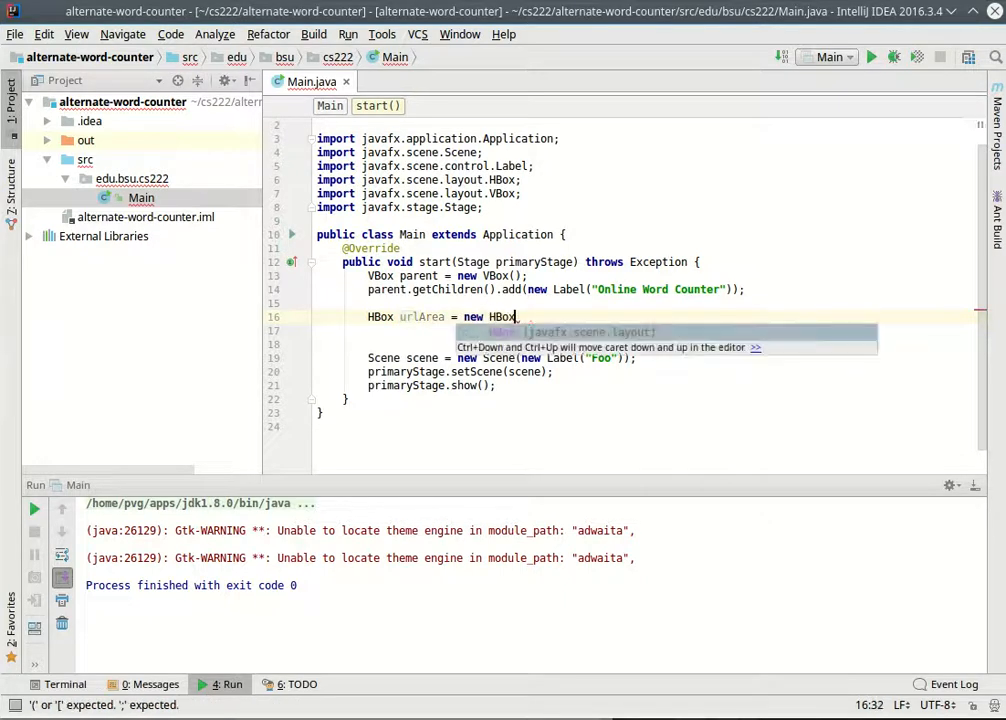
{"action": "type", "text": "();"}
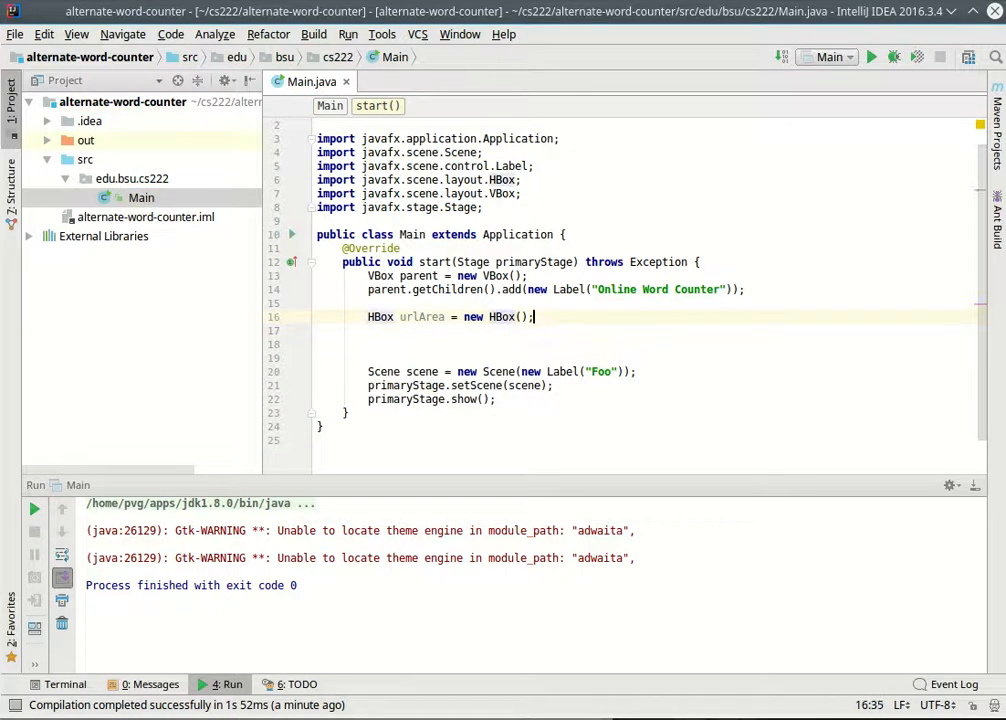
{"action": "type", "text": "new Label()"}
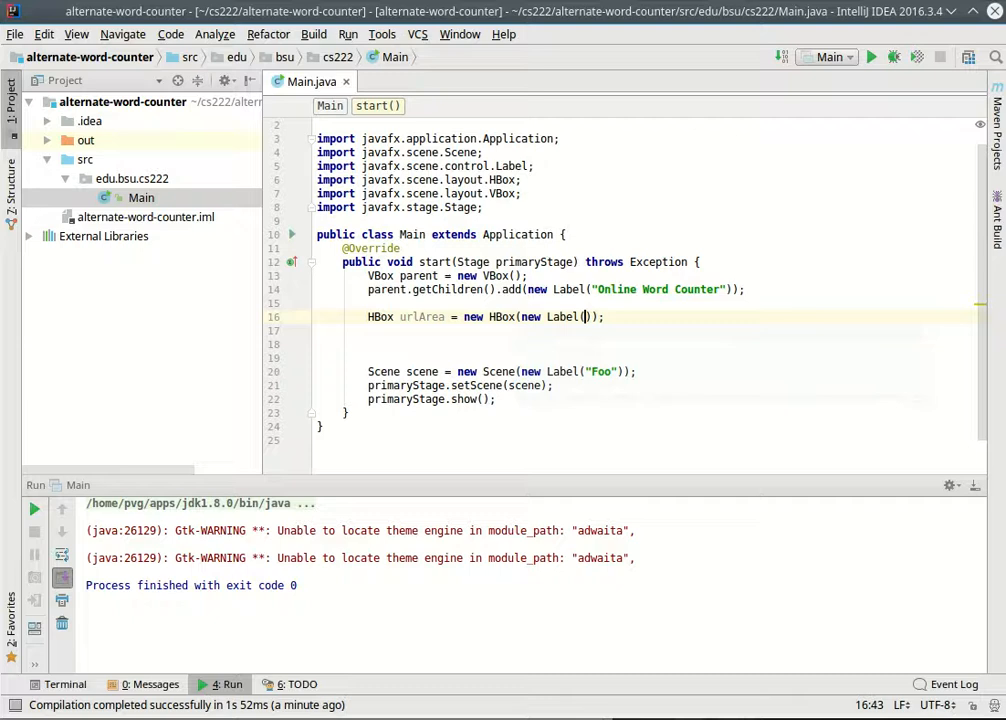
{"action": "type", "text": "URL:\""}
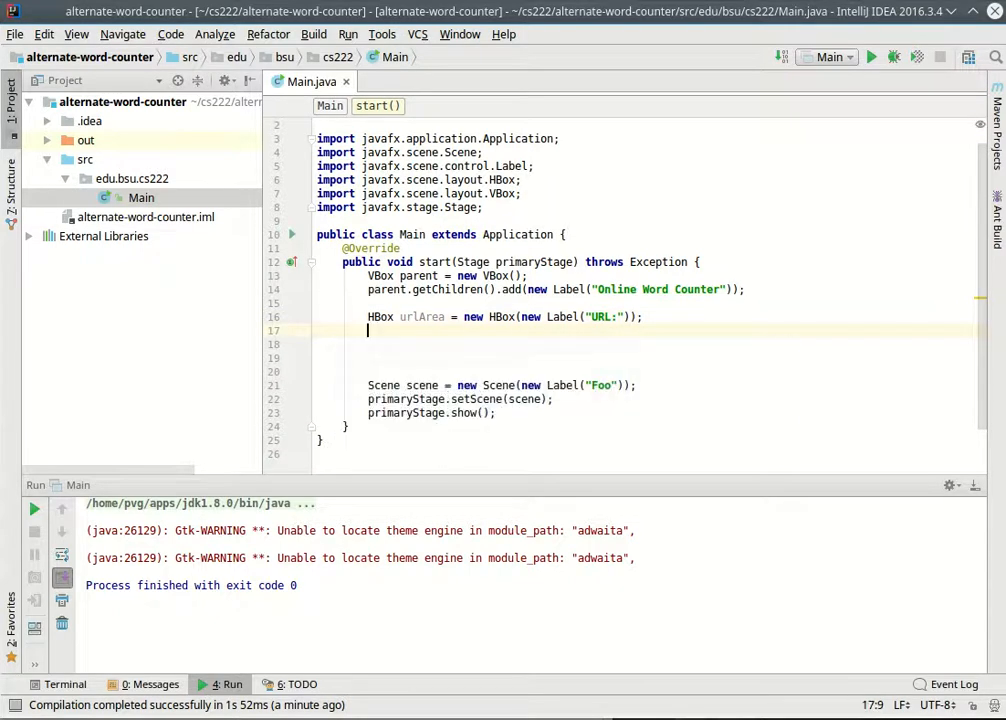
- Declare a TextField and add it to urlArea's children, starting the parent.add(urlArea) line
{"action": "type", "text": "Text"}
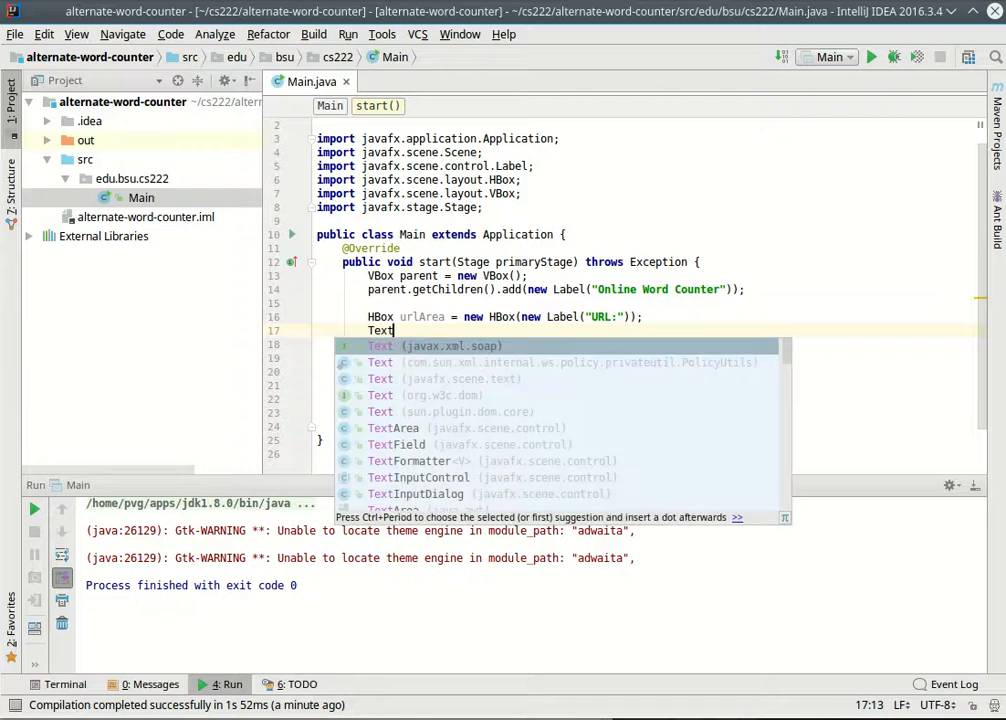
{"action": "left_click", "coordinate": [398, 444]}
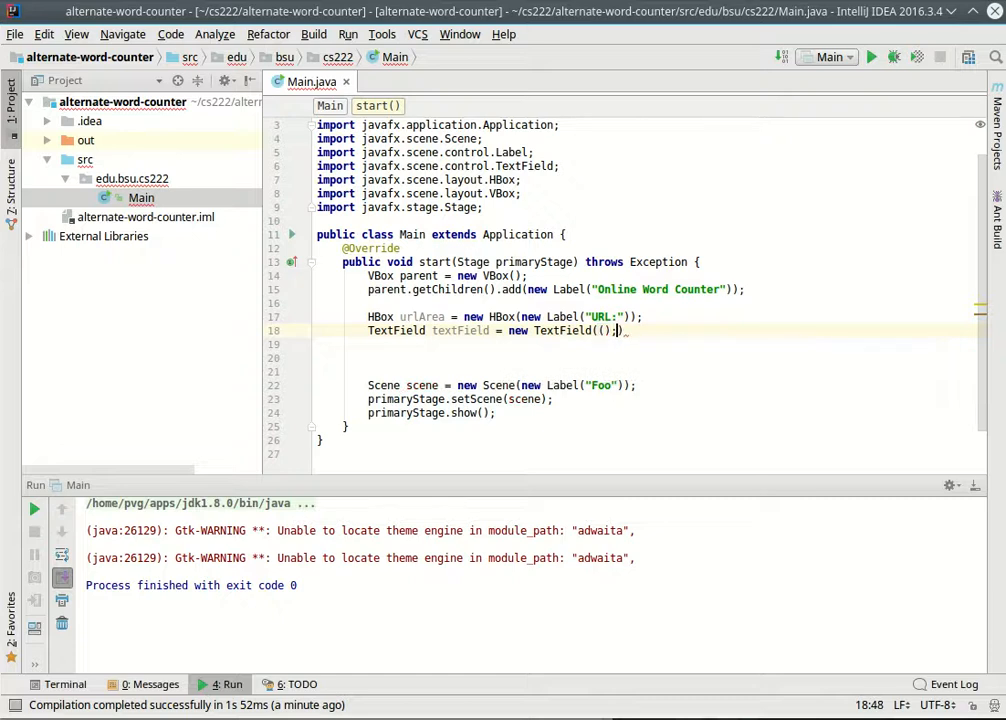
{"action": "left_click", "coordinate": [607, 330]}
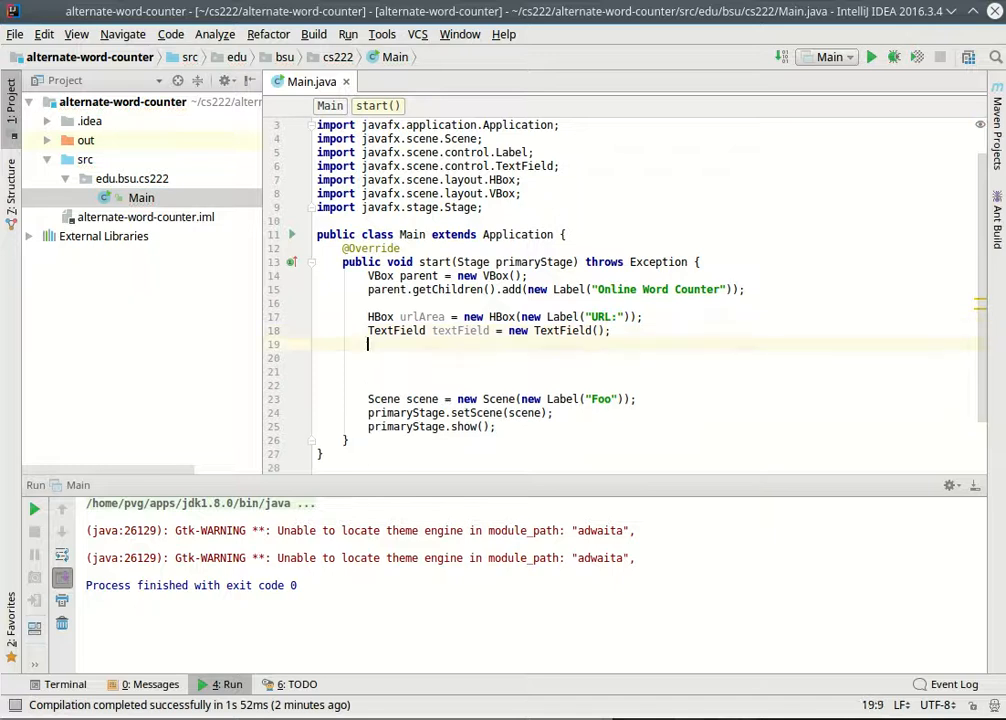
{"action": "type", "text": "urlArea.getChildren()."}
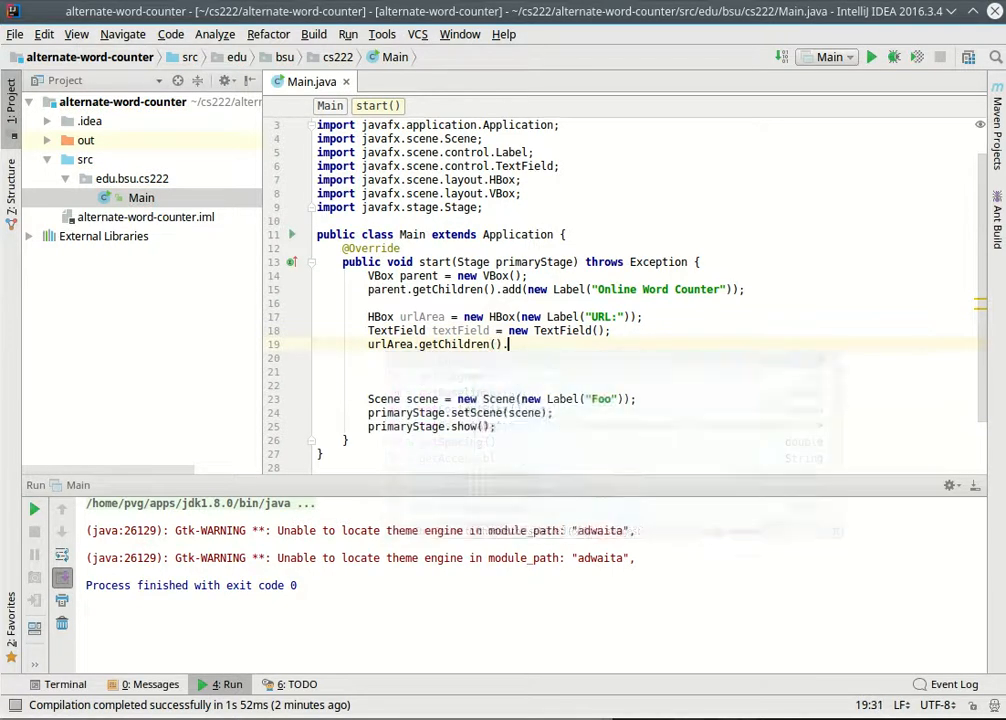
{"action": "type", "text": "."}
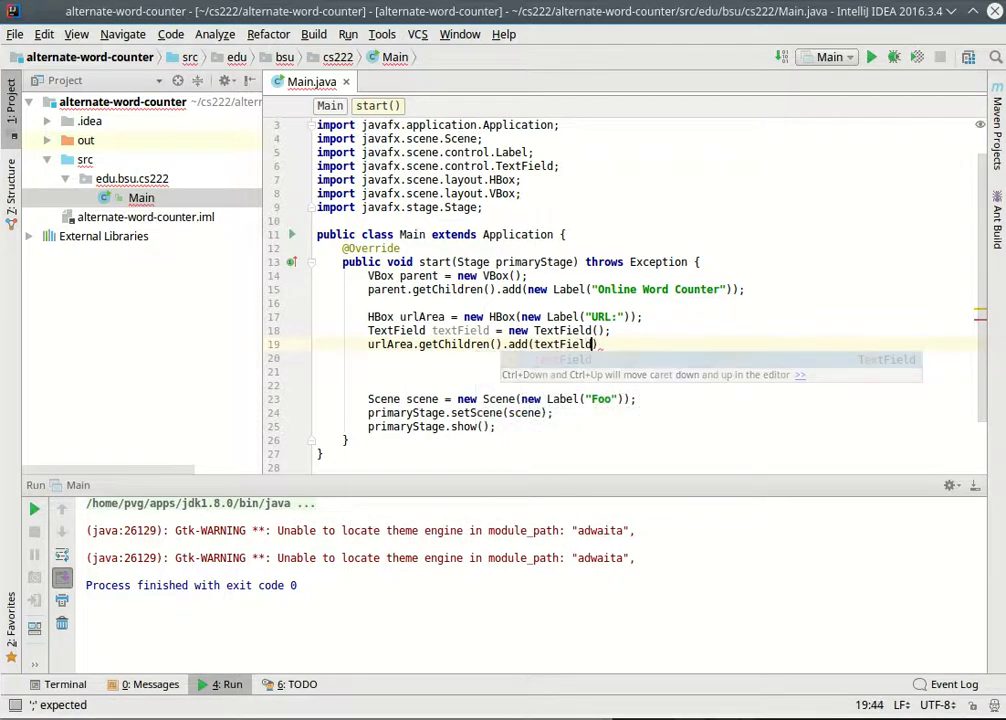
{"action": "type", "text": ";"}
{"action": "key", "text": "Enter"}
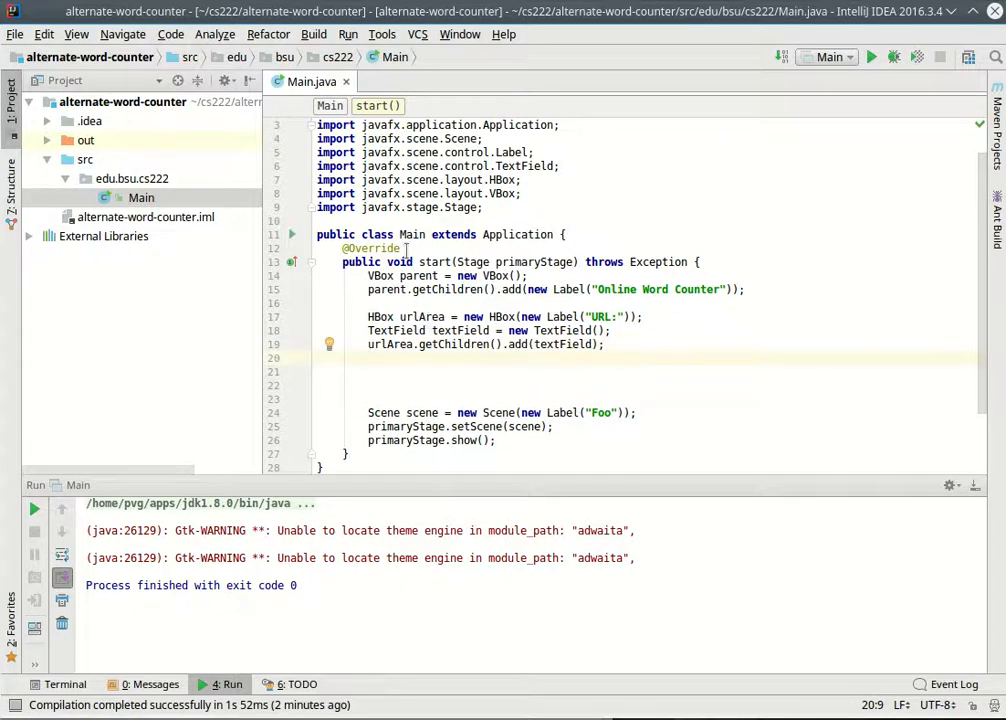
{"action": "type", "text": "parent.add(urlA"}
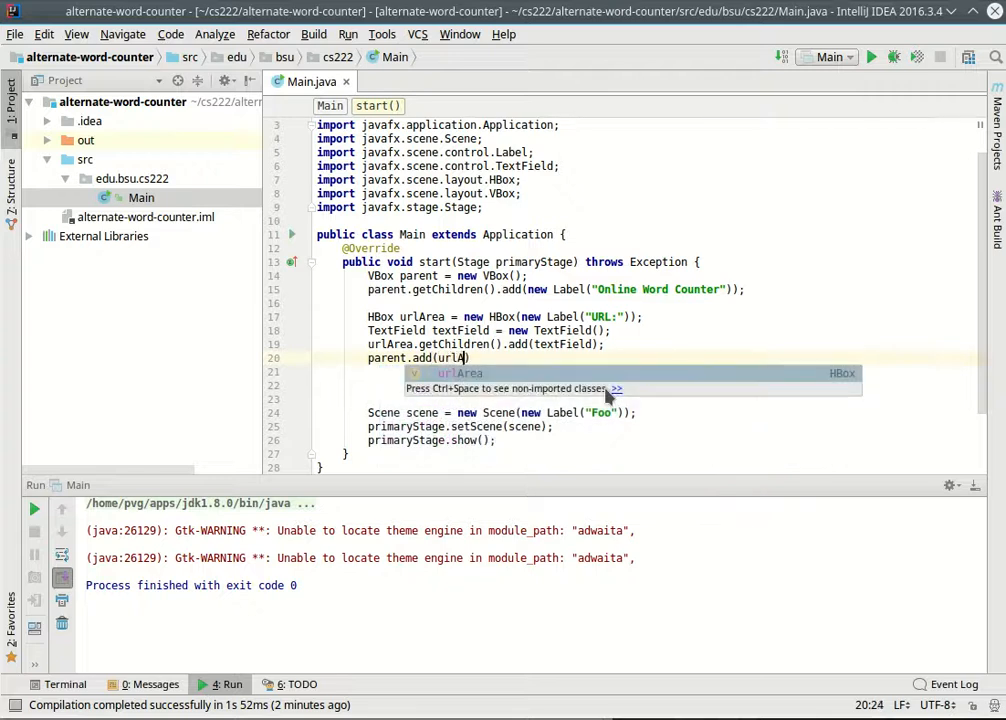
- Add urlArea and a new Button("Count words!") to parent, and set the stage to new Scene(parent)
{"action": "type", "text": "Button"}
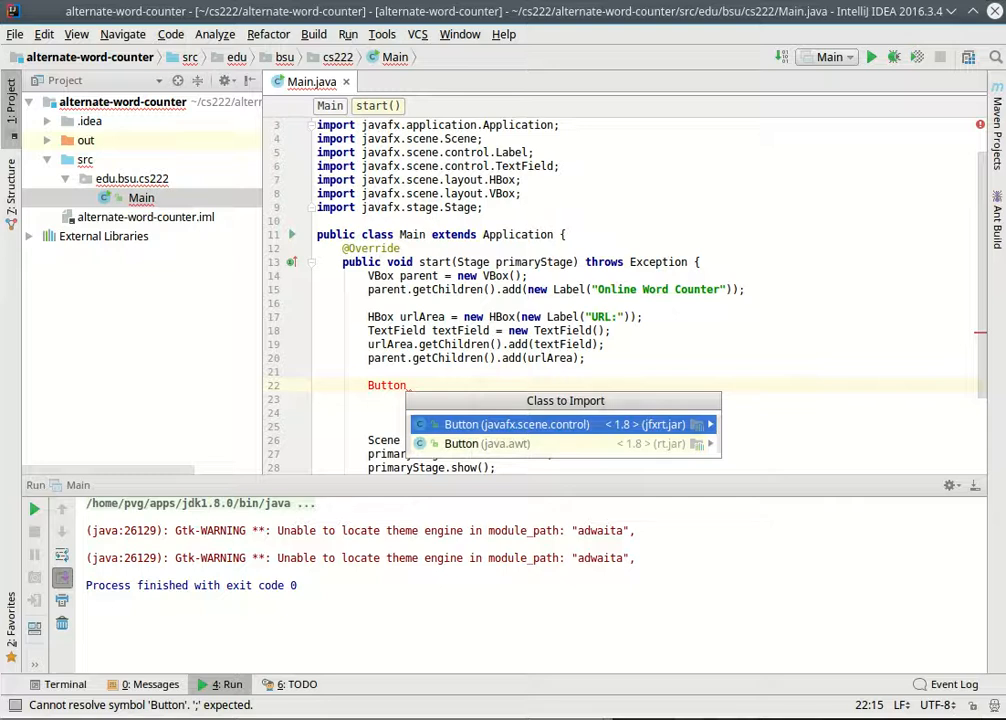
{"action": "key", "text": "Down"}
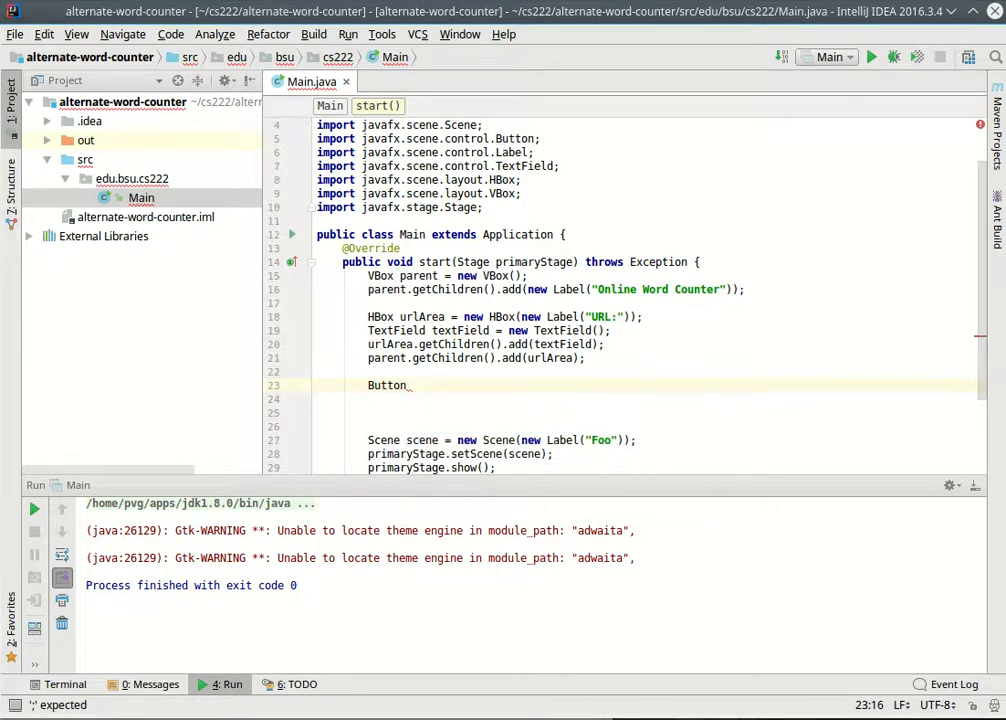
{"action": "type", "text": "button = new Button(\"Count words!\");"}
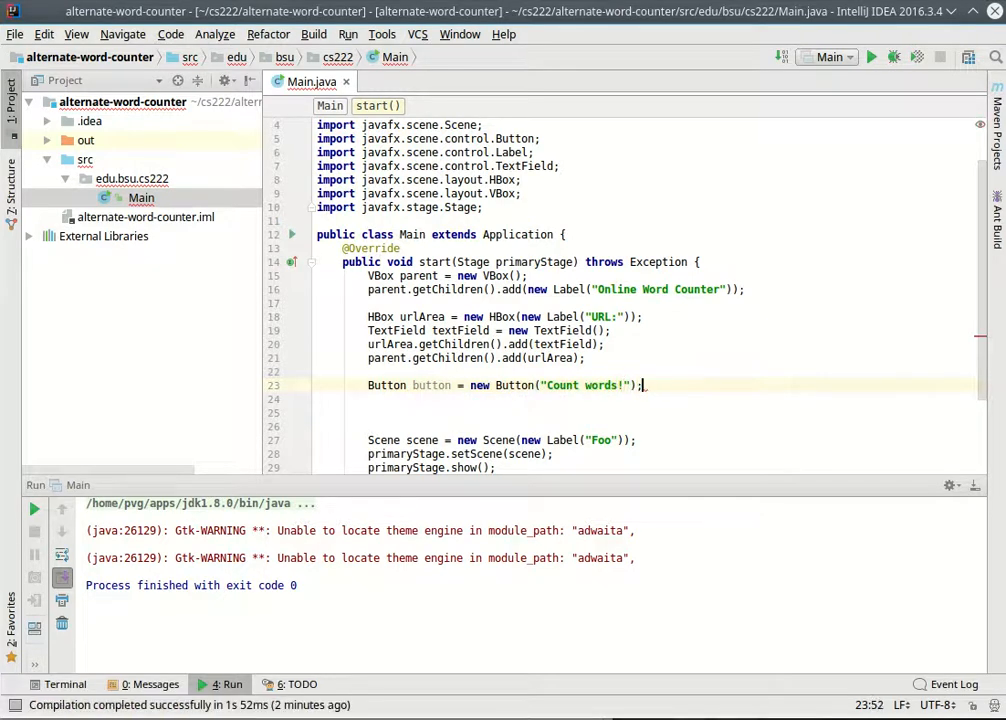
{"action": "type", "text": "parent.getChildren().add(button);"}
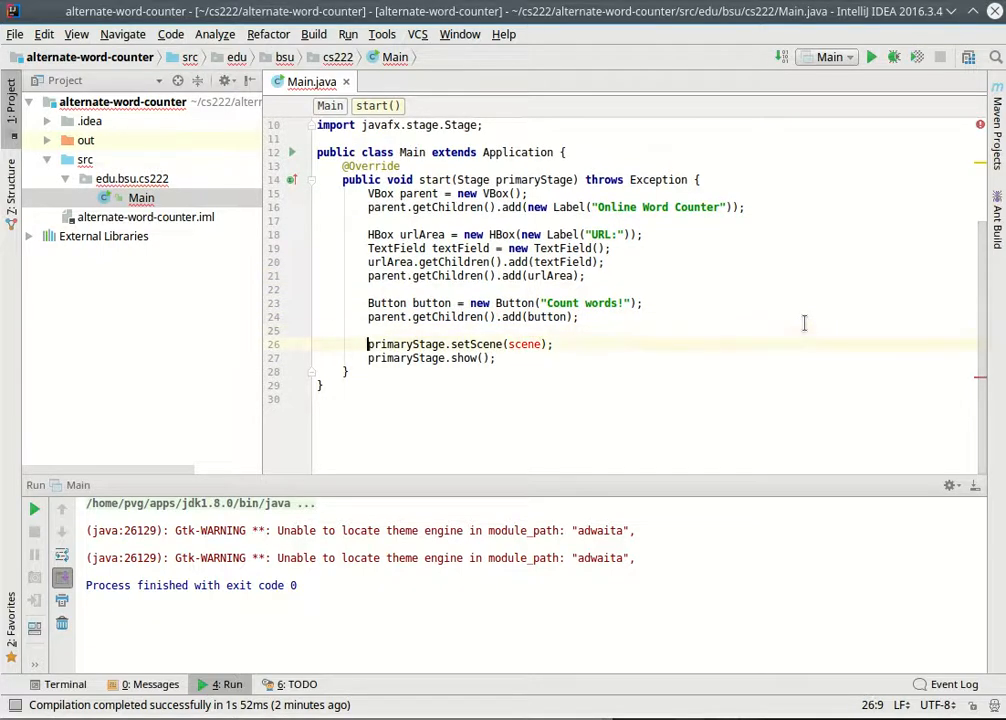
{"action": "type", "text": "parent"}
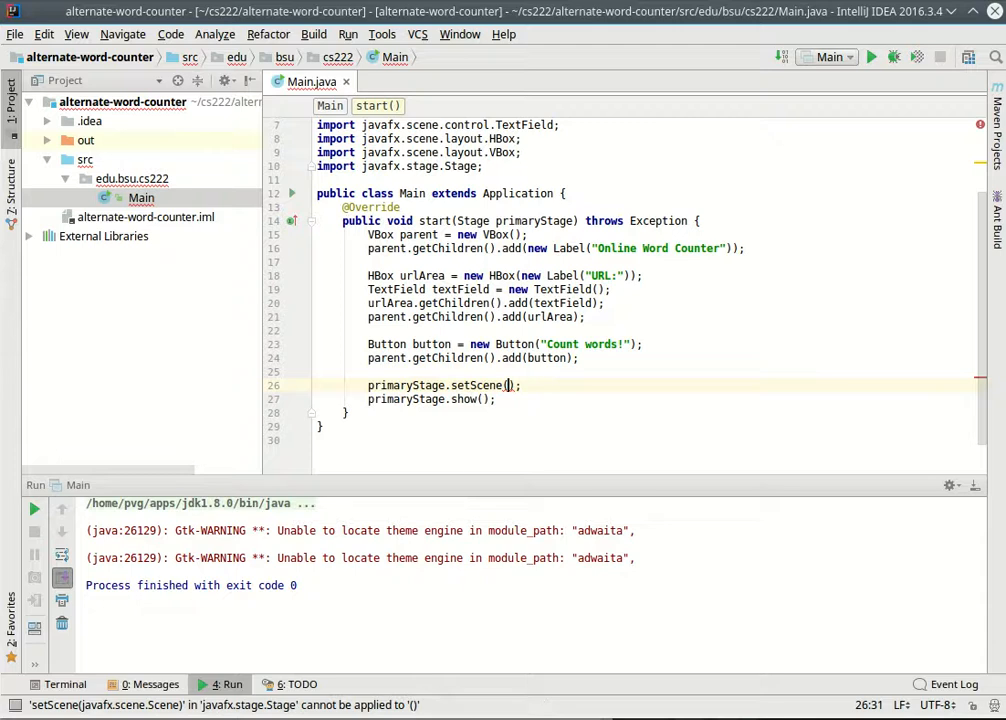
{"action": "type", "text": "new Scene(parent"}
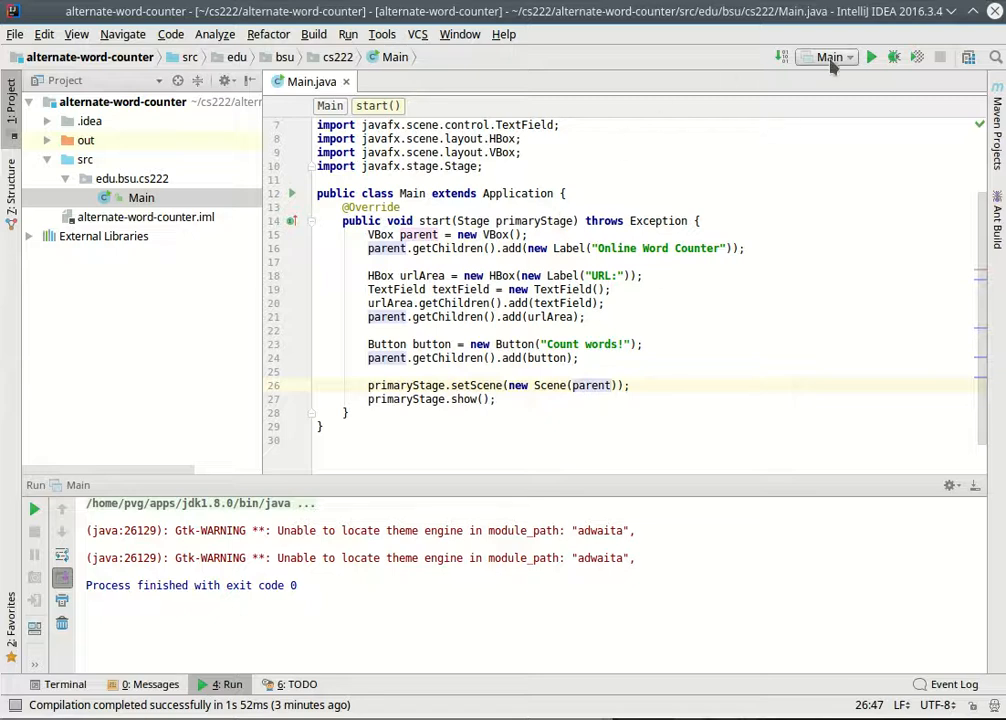
- Rerun Main with the VBox scene, then leave a blank line after the Button declaration
{"action": "left_click", "coordinate": [878, 56]}
{"action": "type", "text": "url"}
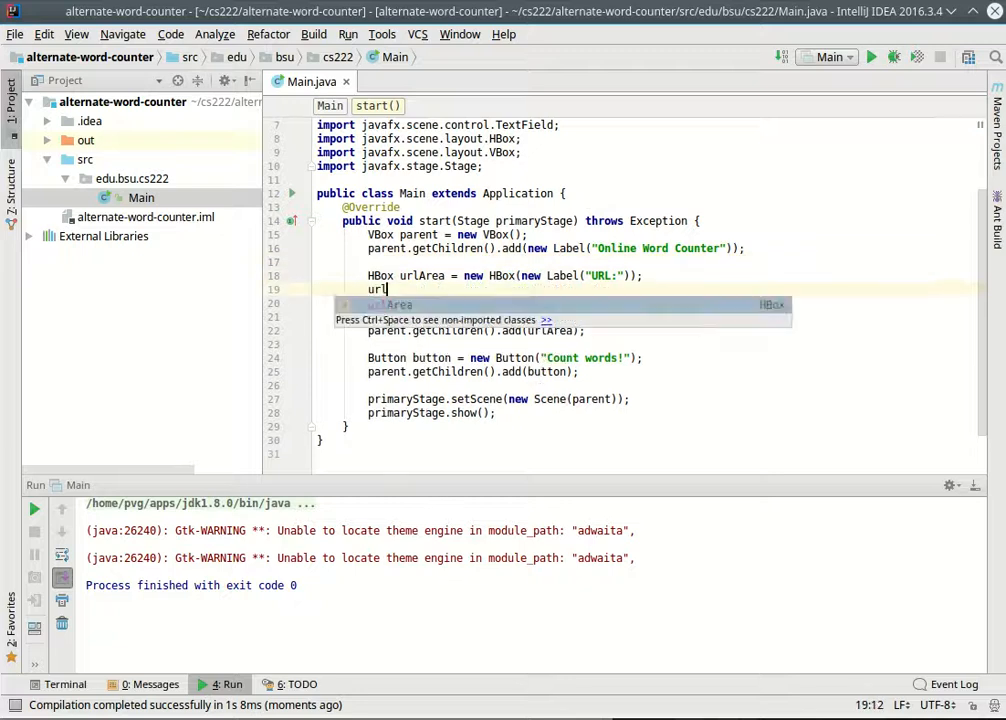
{"action": "type", "text": "Area.setA"}
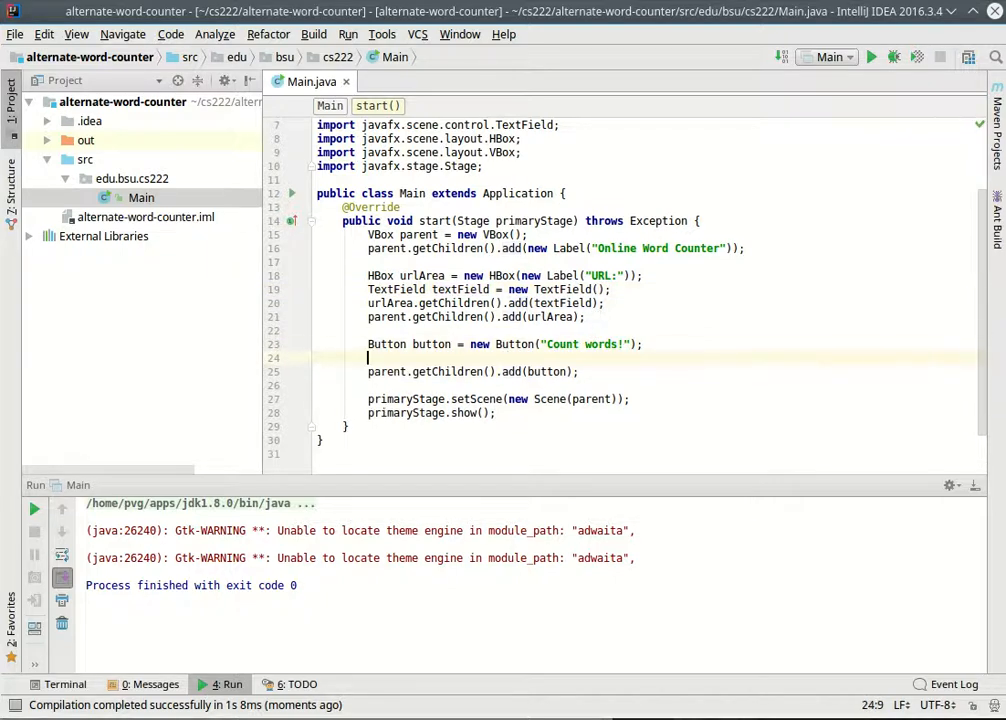
- Attach a new EventHandler to the button via button.setOnAction with the anonymous class completion
{"action": "type", "text": "button."}
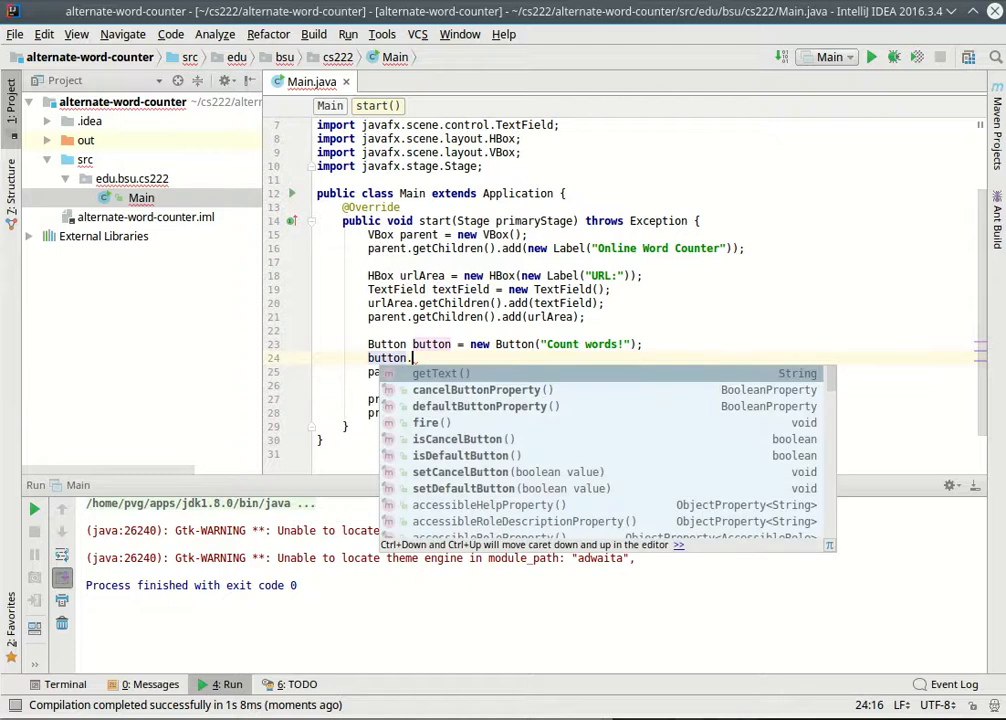
{"action": "type", "text": "on"}
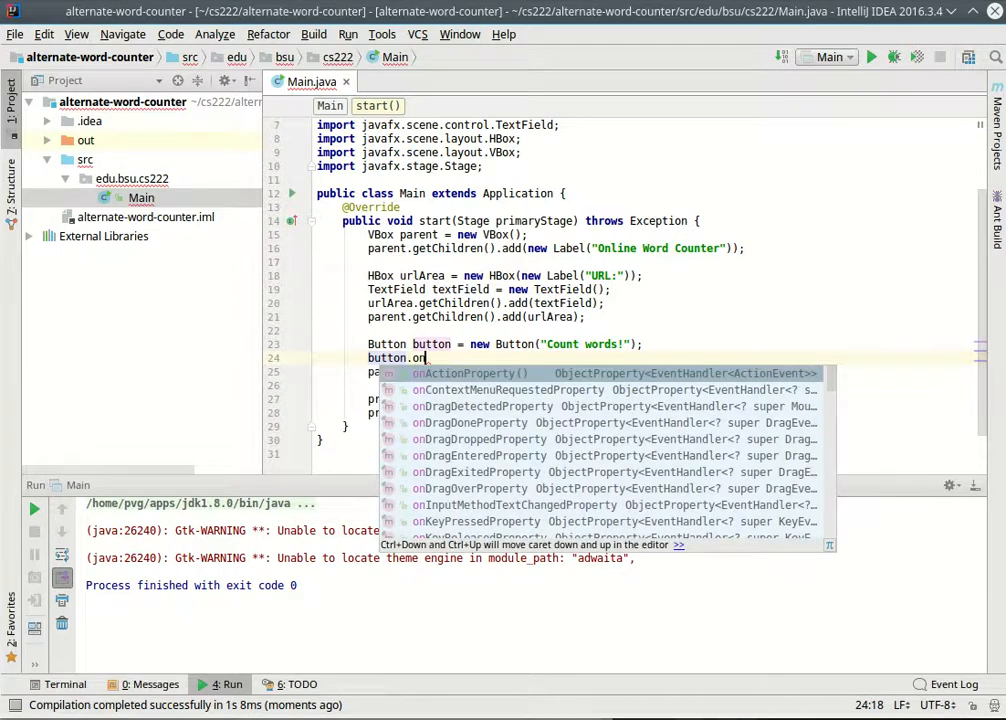
{"action": "type", "text": "set"}
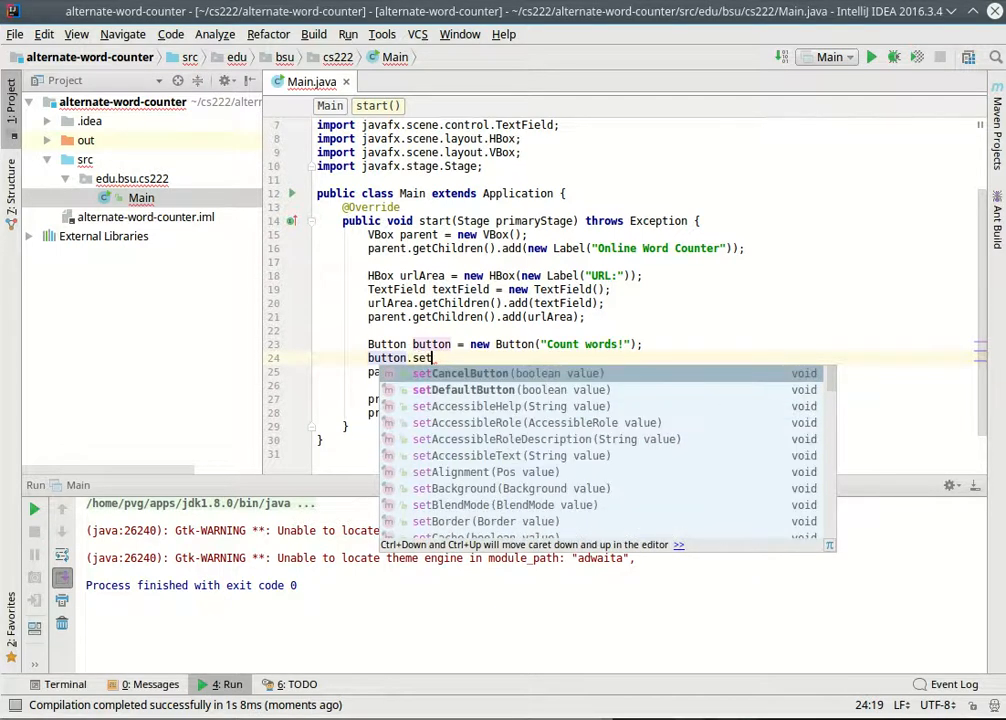
{"action": "type", "text": "OnAction();"}
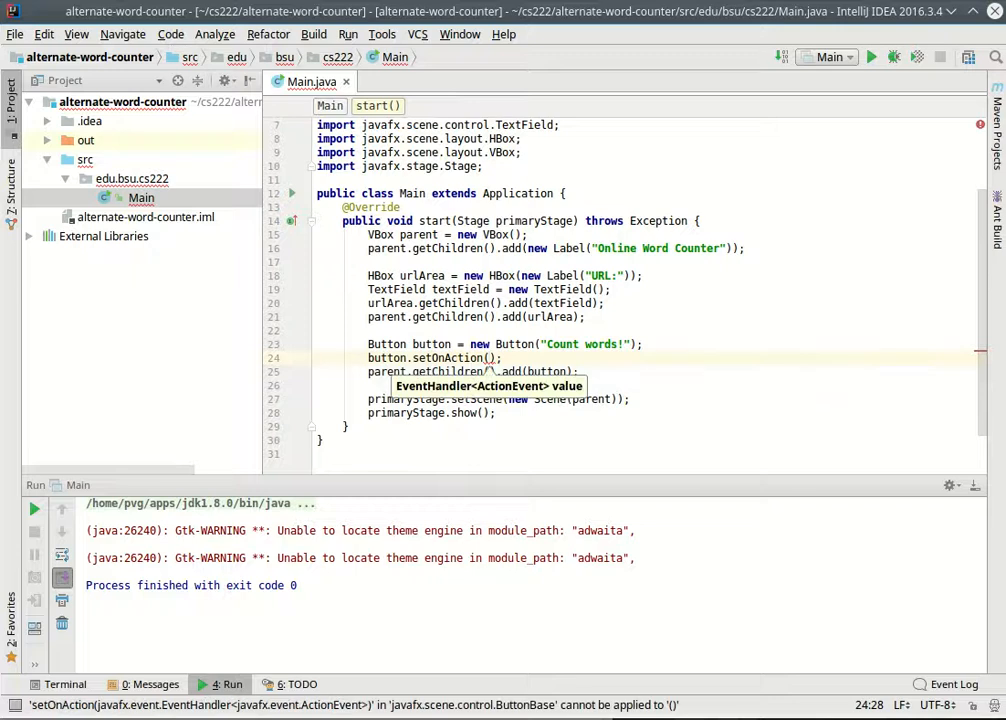
{"action": "type", "text": "new EventHandler<ActionEvent>("}
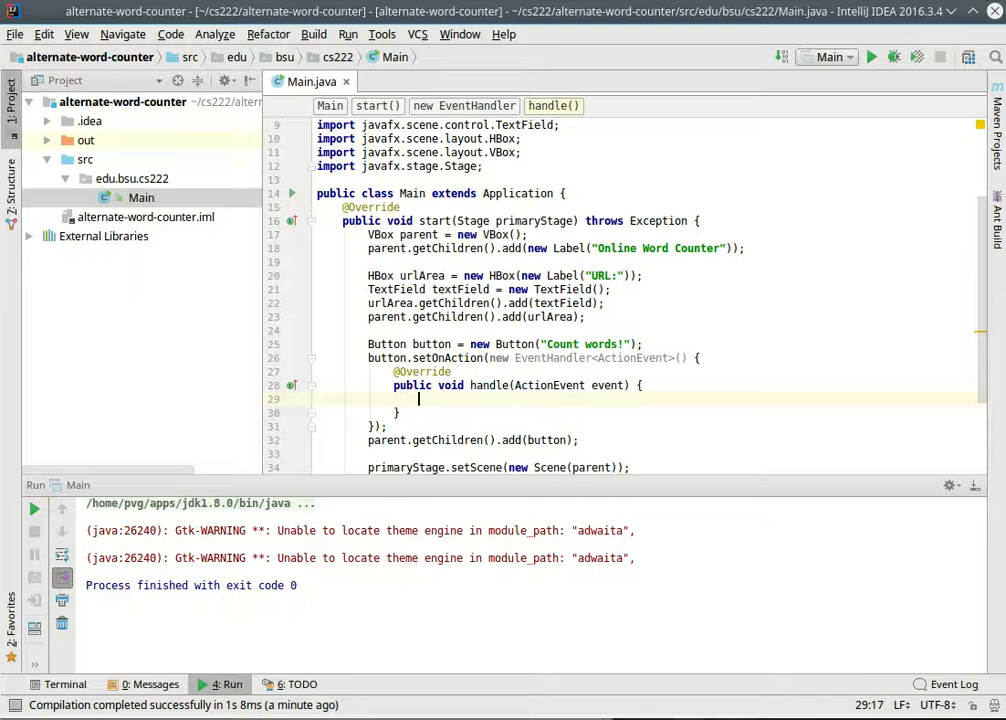
- Print "I would access " + textField.getText() + " here" inside the handler
{"action": "type", "text": "System"}
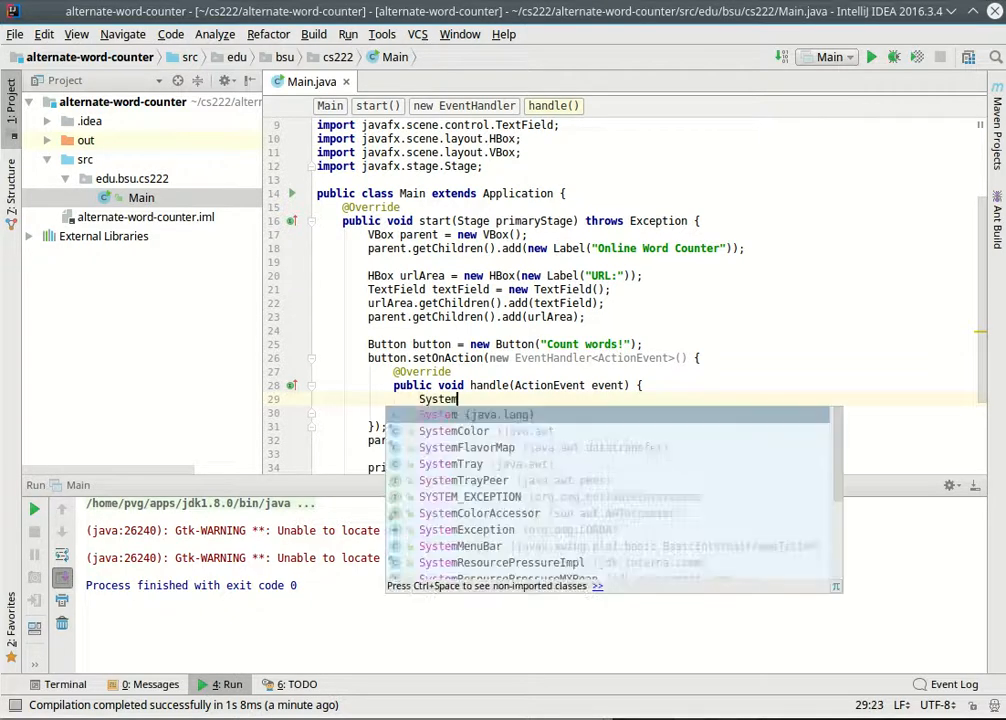
{"action": "type", "text": ".out.println(\"\")"}
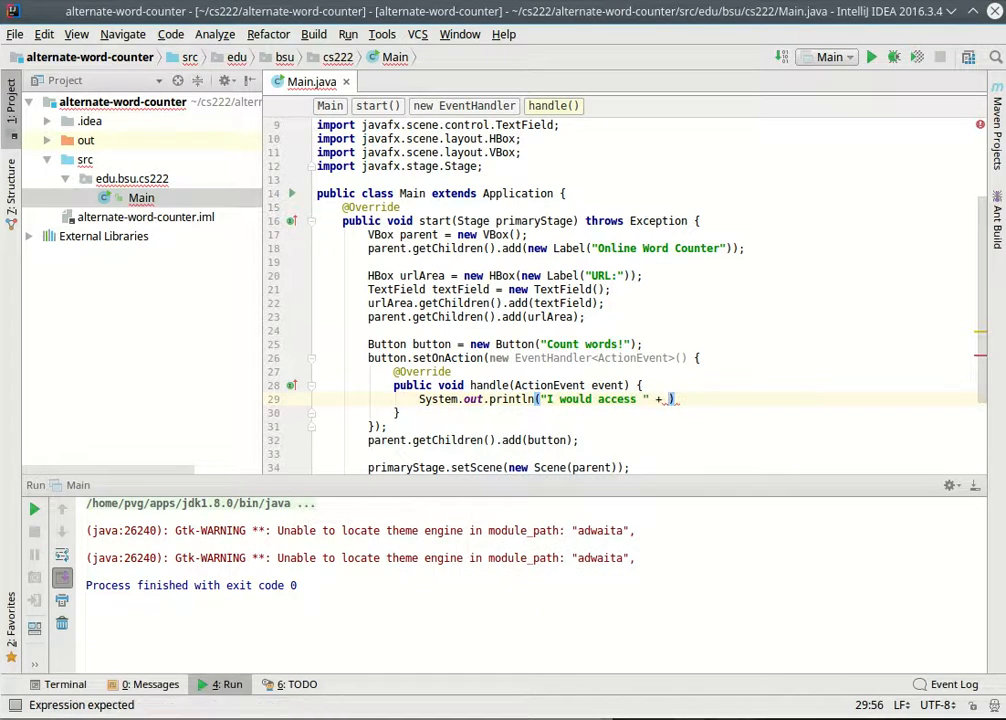
{"action": "type", "text": "textField.getText("}
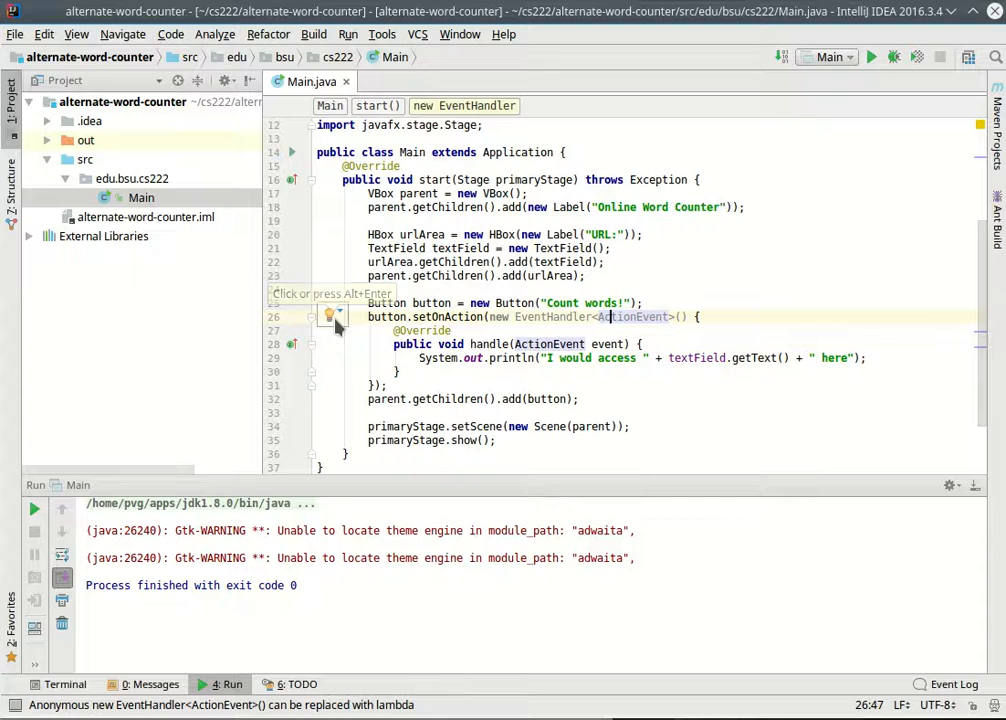
{"action": "left_click", "coordinate": [330, 316]}
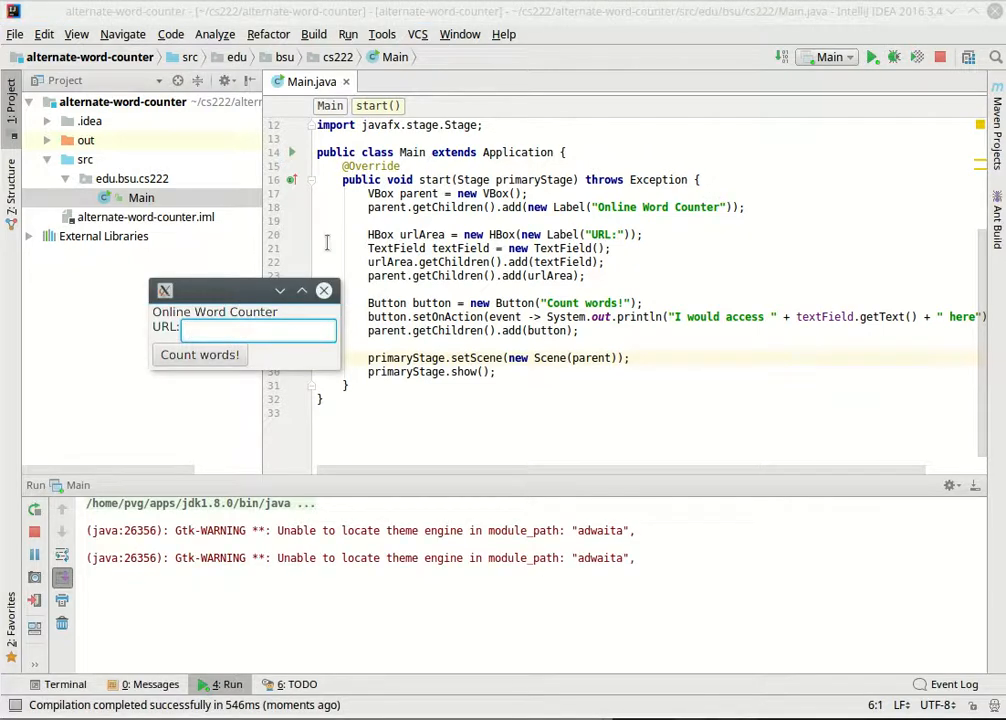
{"action": "type", "text": "www.cs.bsu.edu"}
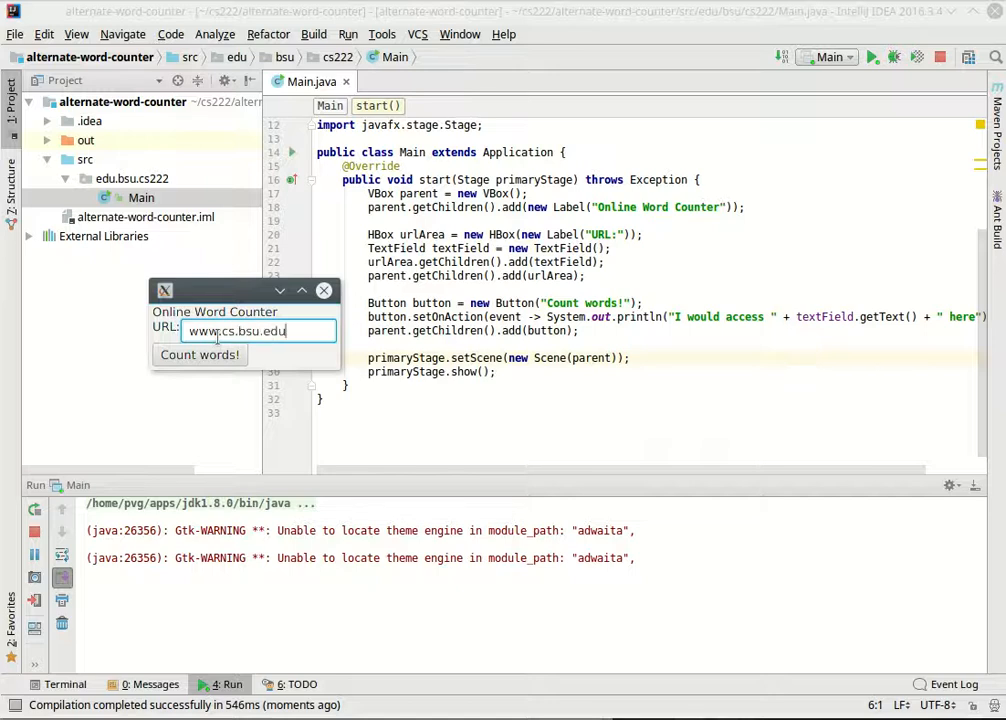
{"action": "left_click", "coordinate": [200, 354]}
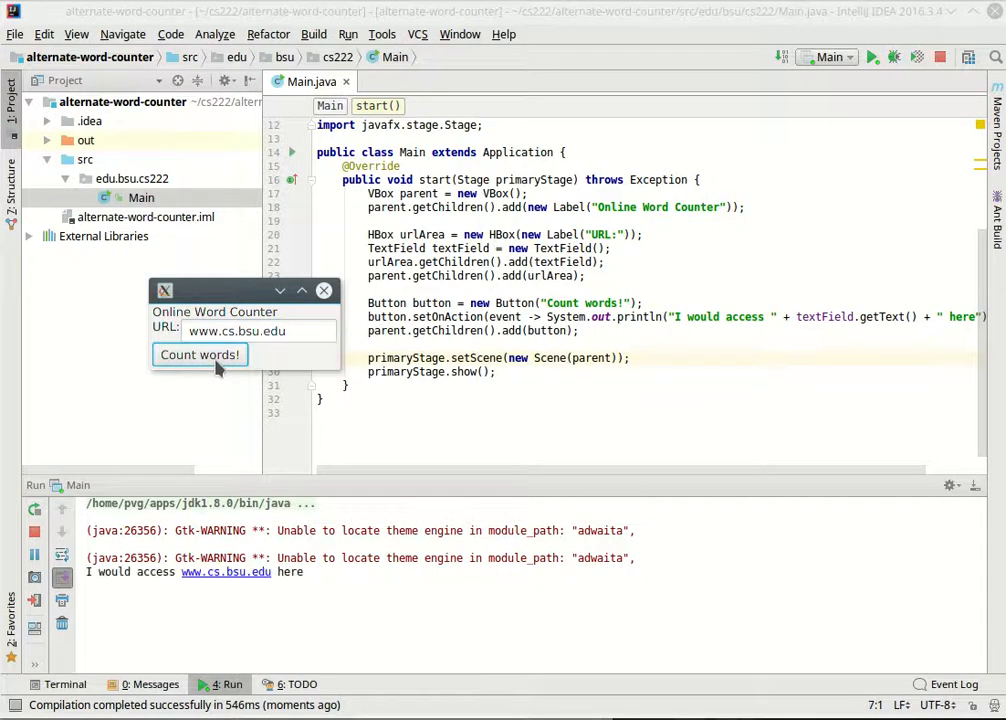